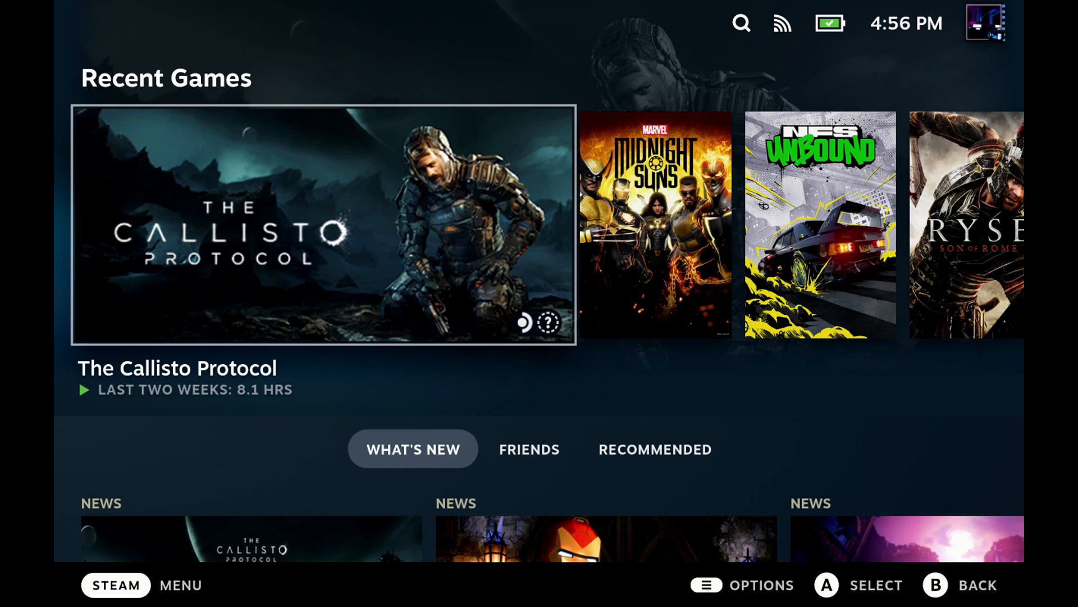
Step: Use the STEAM menu's Power options to switch the Deck to Desktop Mode
click(116, 585)
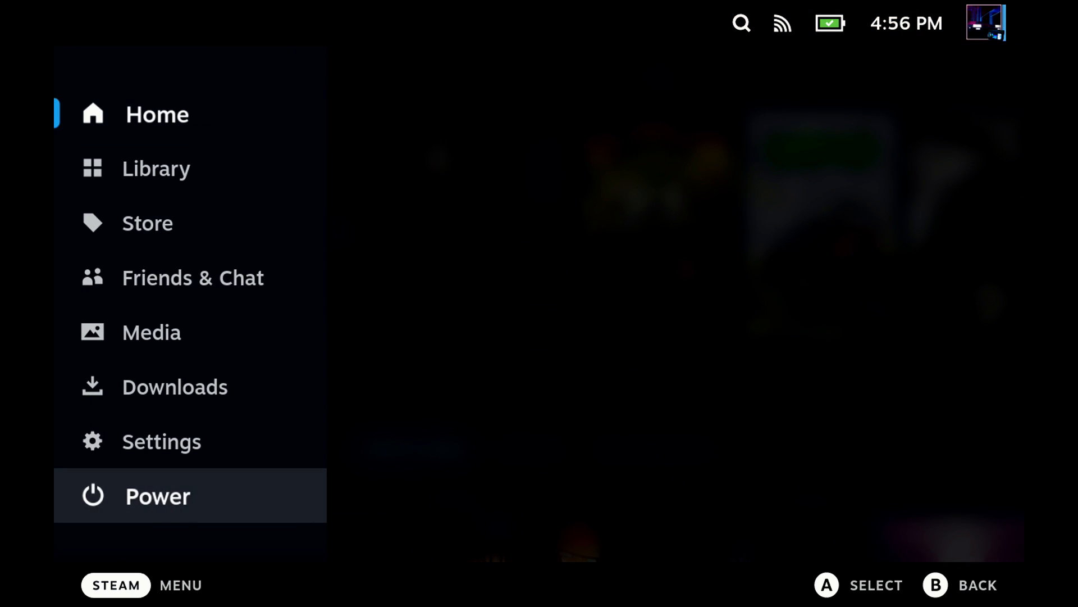
click(158, 495)
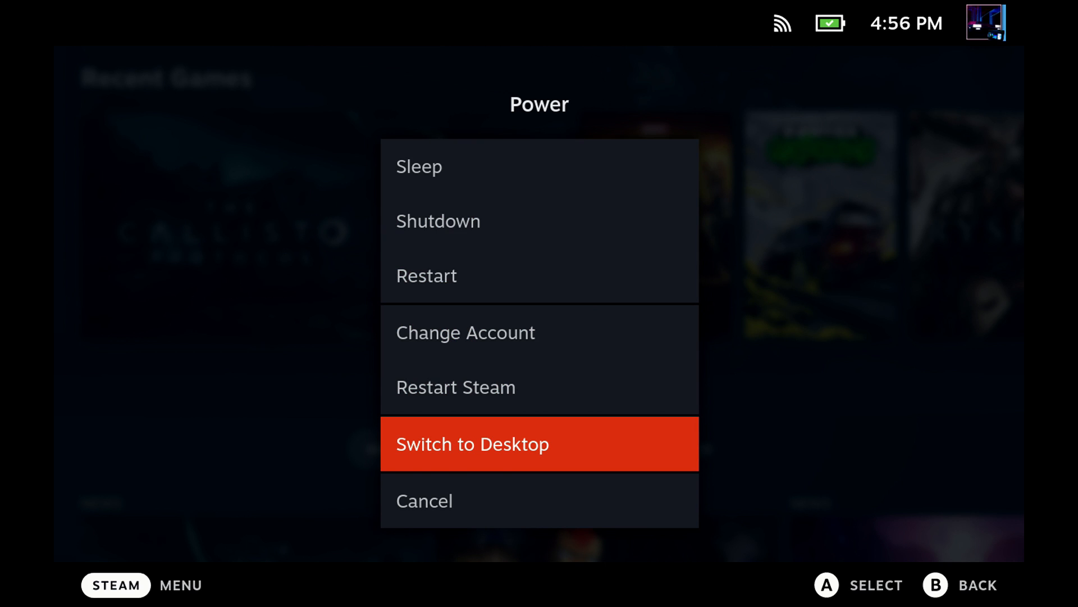
click(538, 444)
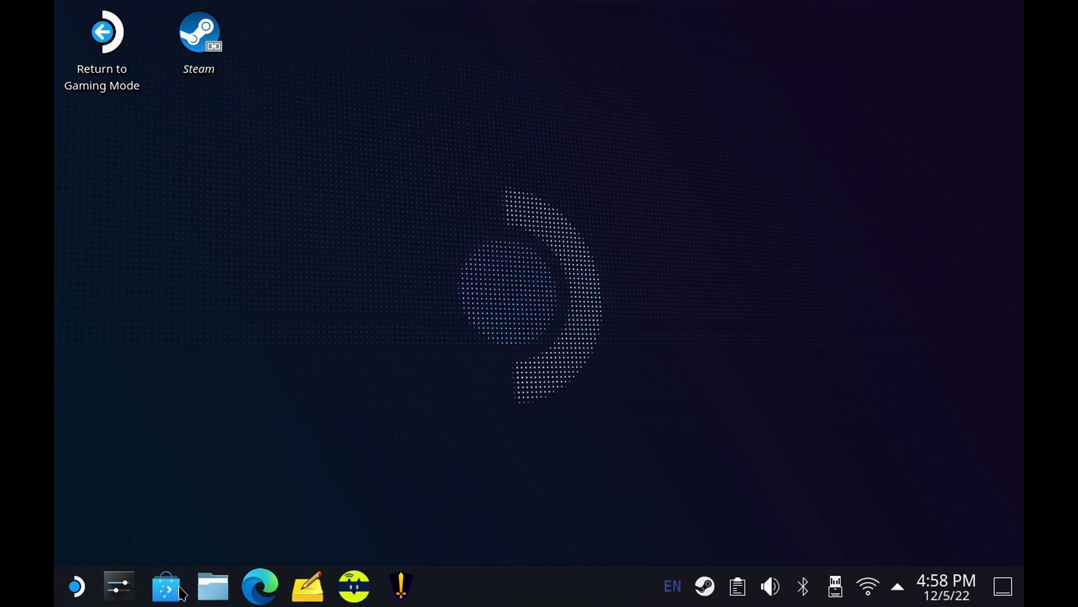
Step: Check updates in Discover, then search the Applications catalogue for 'lutris'
click(165, 587)
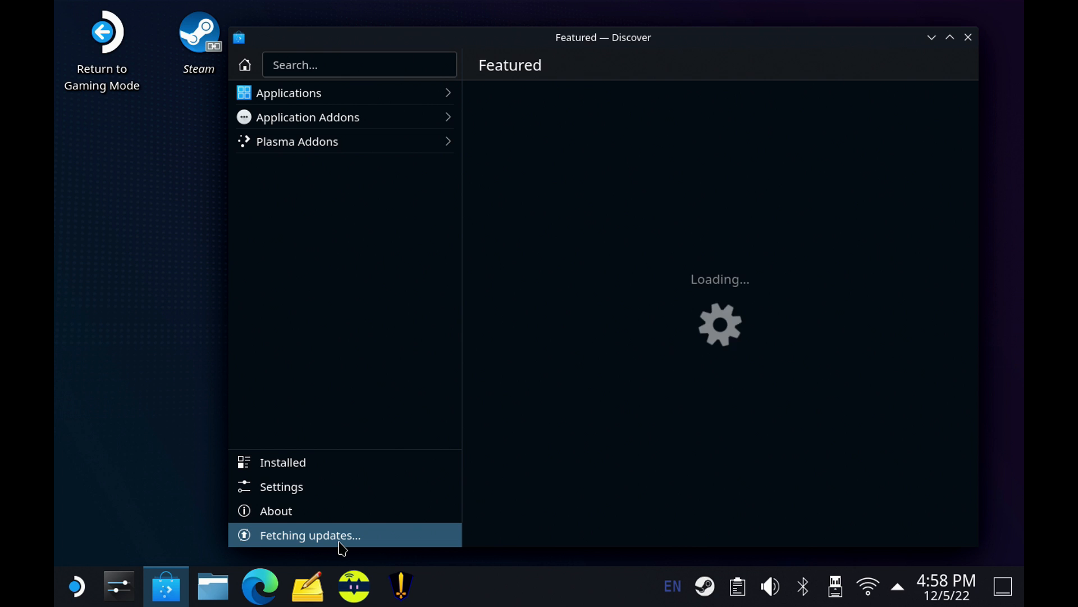
click(310, 535)
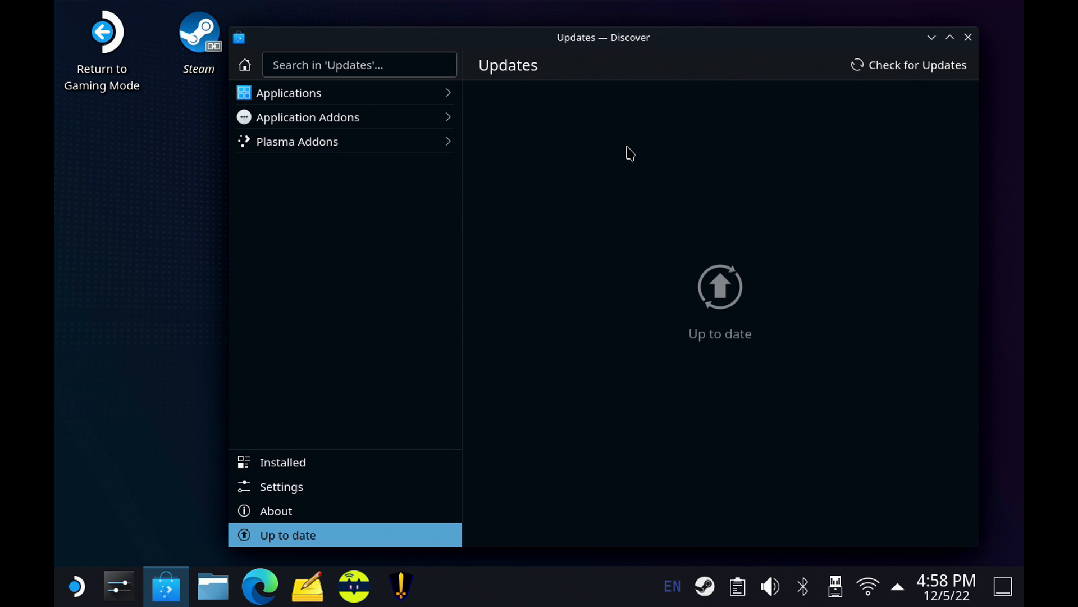
click(289, 92)
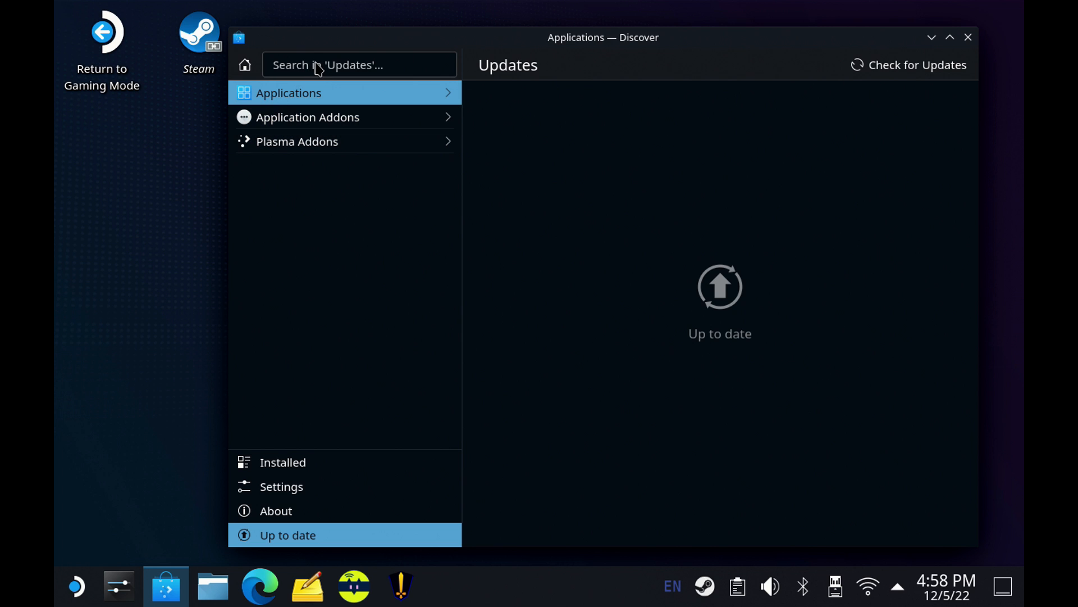
click(289, 93)
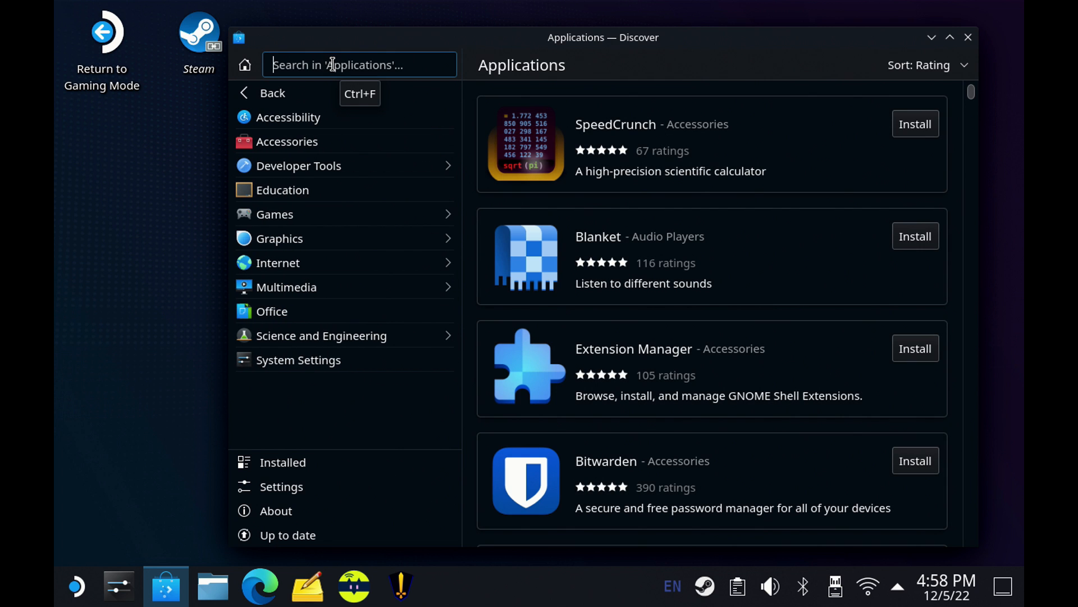
text(lutris)
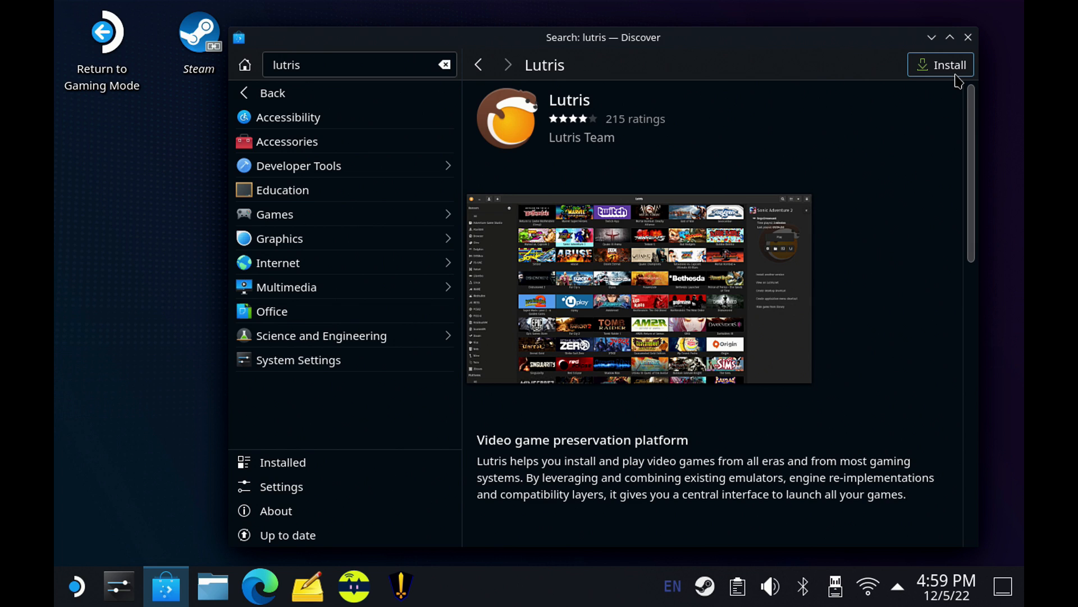
click(947, 66)
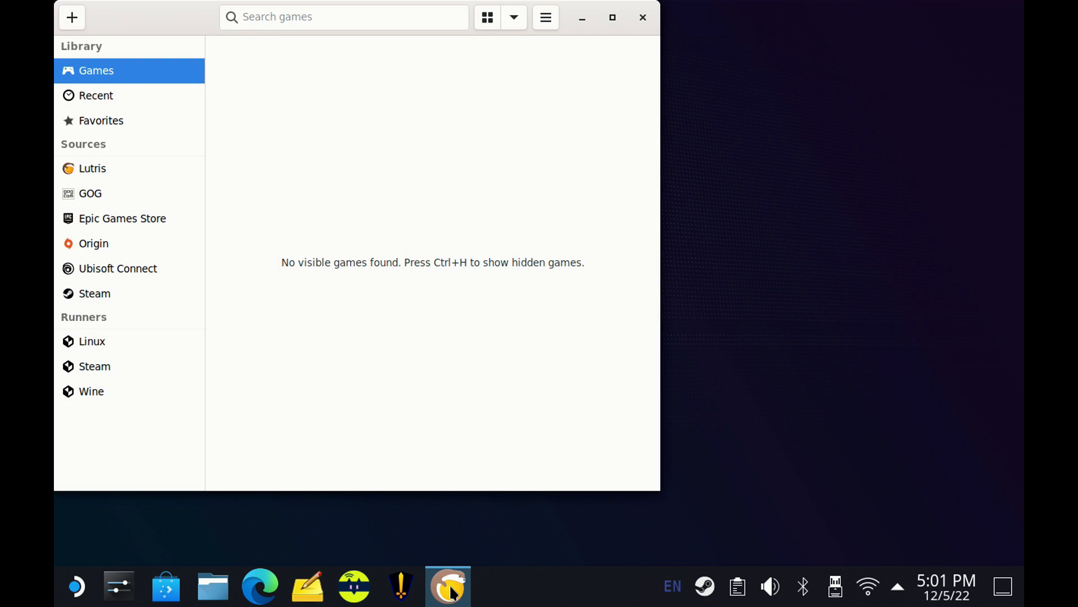
mouse_move(494, 545)
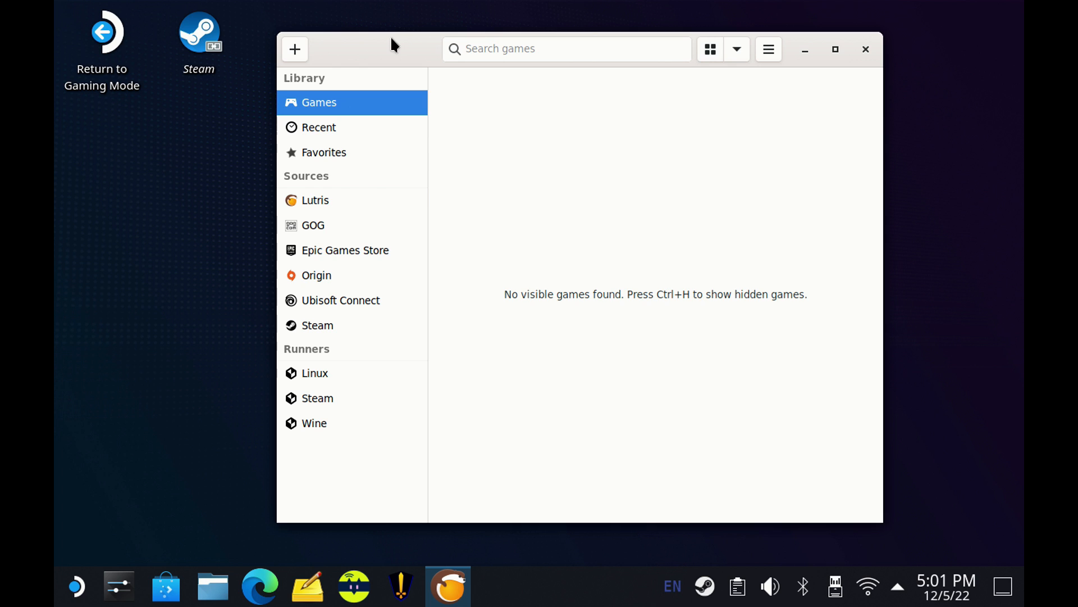
mouse_move(402, 249)
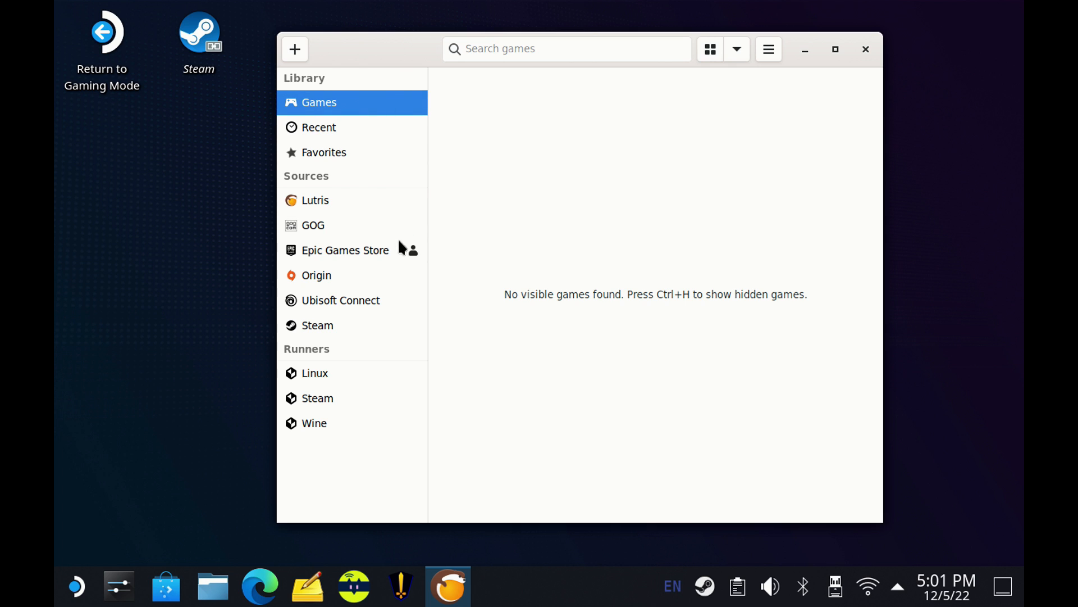
mouse_move(350, 419)
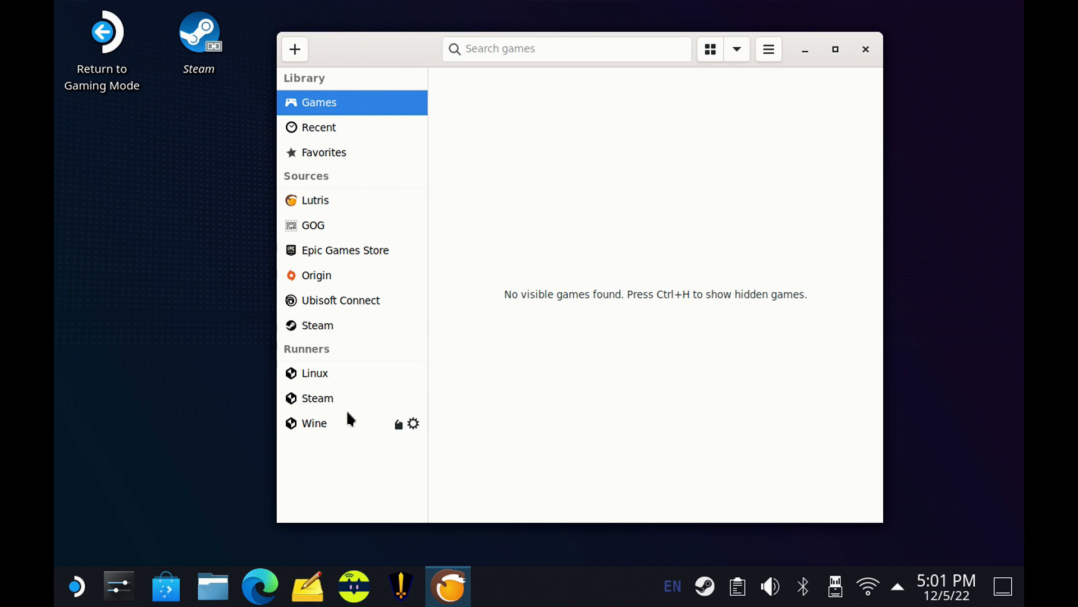
mouse_move(348, 477)
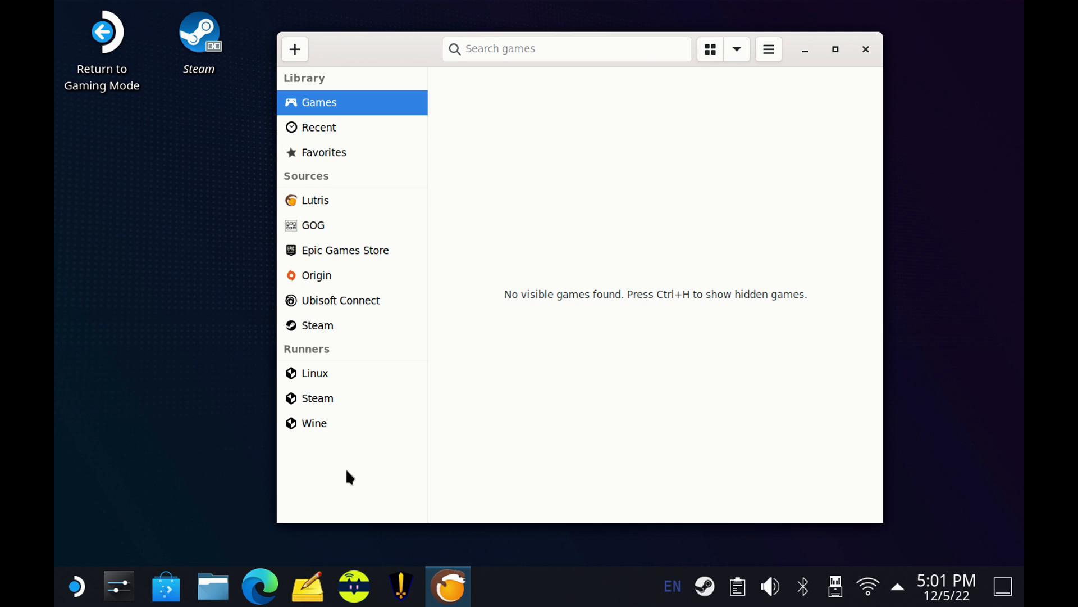
mouse_move(483, 321)
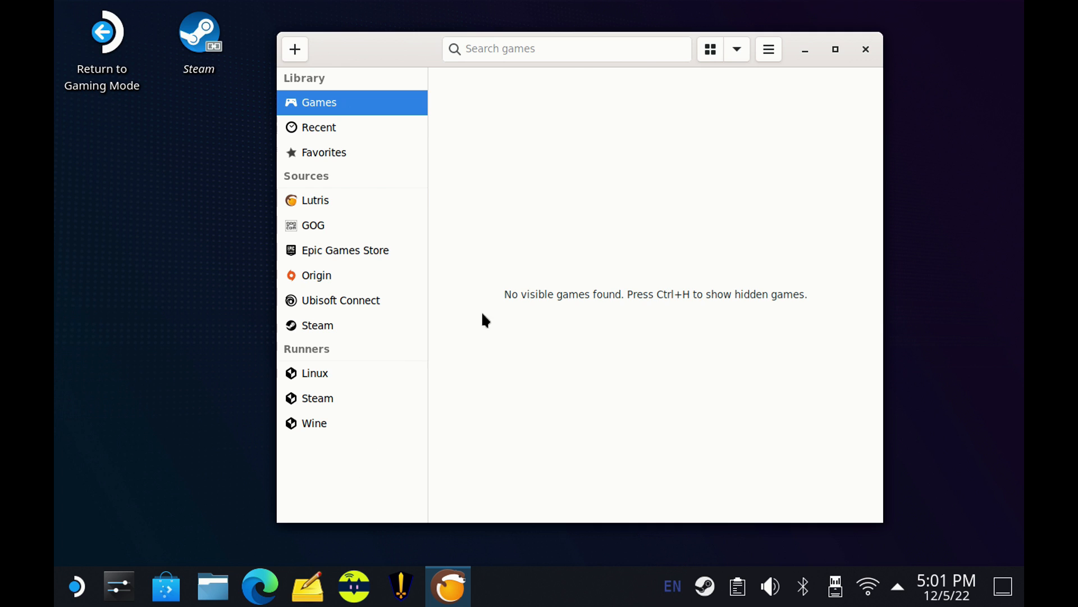
Step: Enable 'Use dark theme' in Lutris Preferences under Interface
click(768, 49)
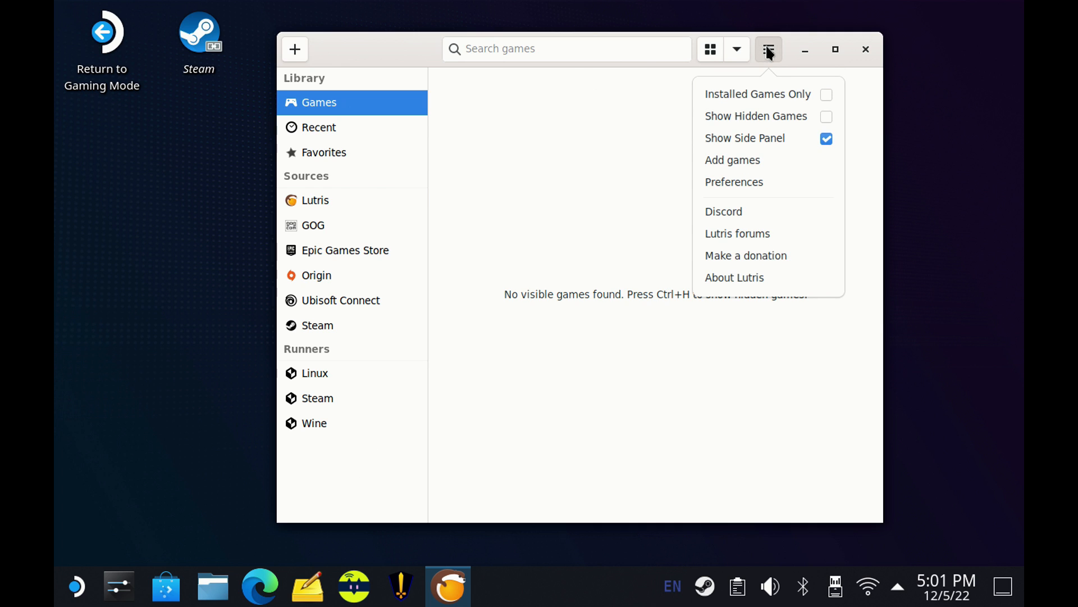
mouse_move(747, 198)
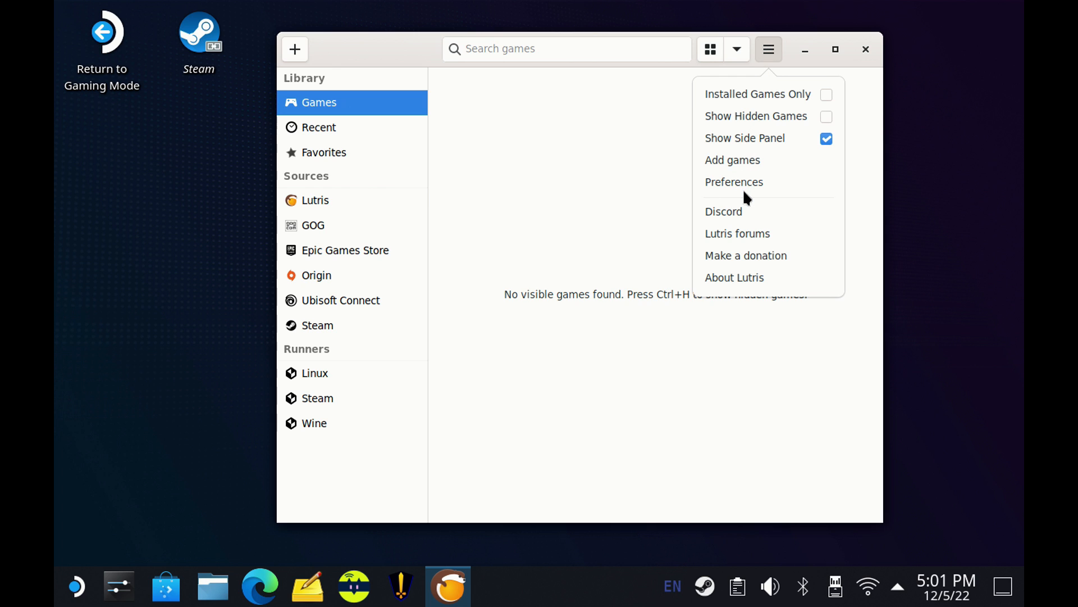
click(733, 182)
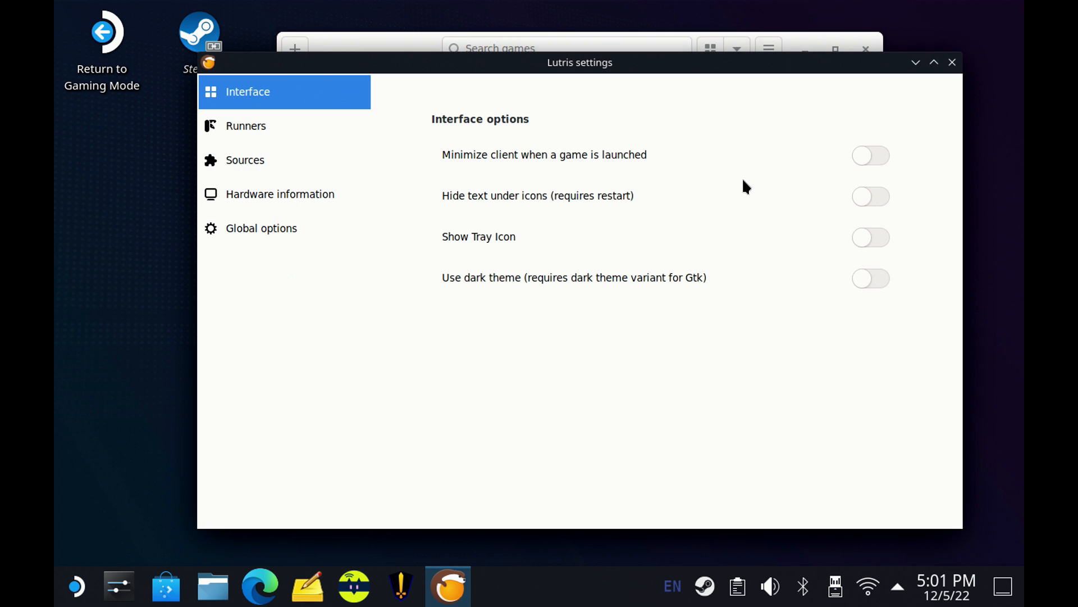
mouse_move(646, 179)
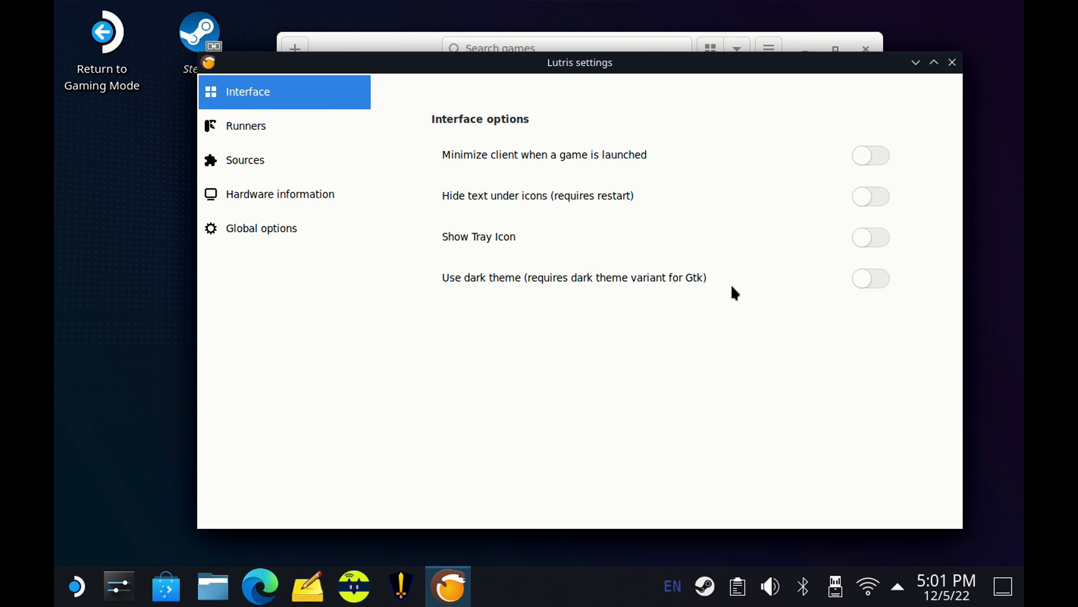
click(871, 278)
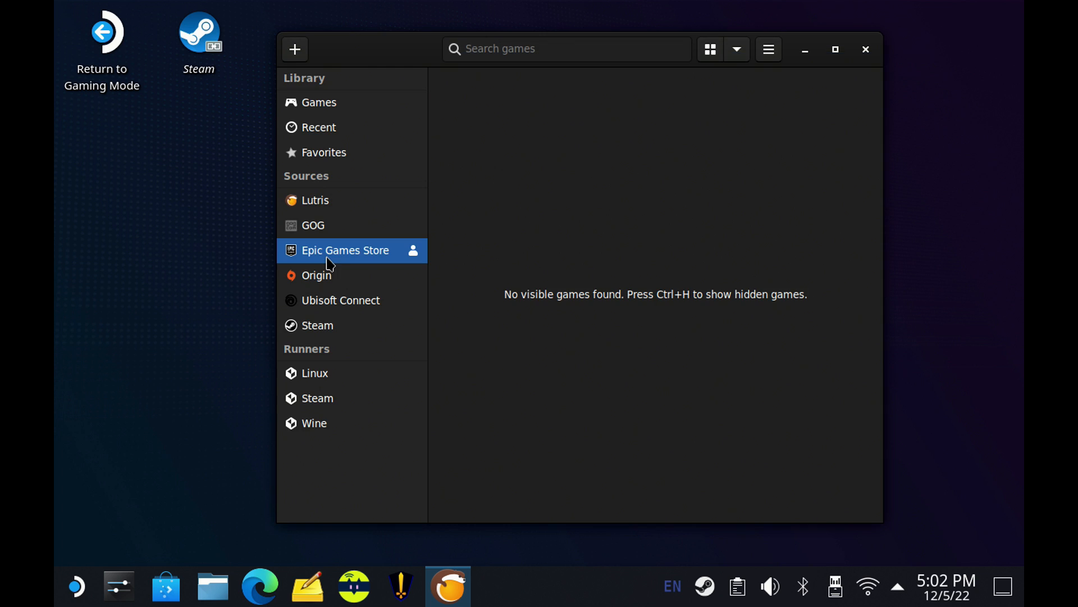
mouse_move(413, 259)
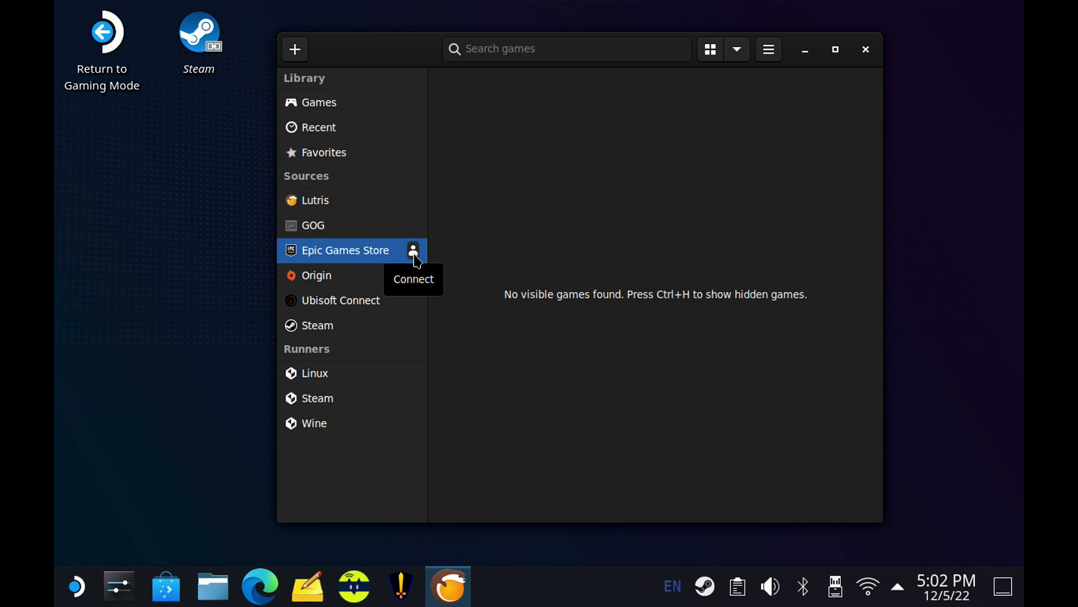
Step: Start the Standard Epic Games Store installer, keeping /home/deck/Games/epic-games-store as directory
click(412, 249)
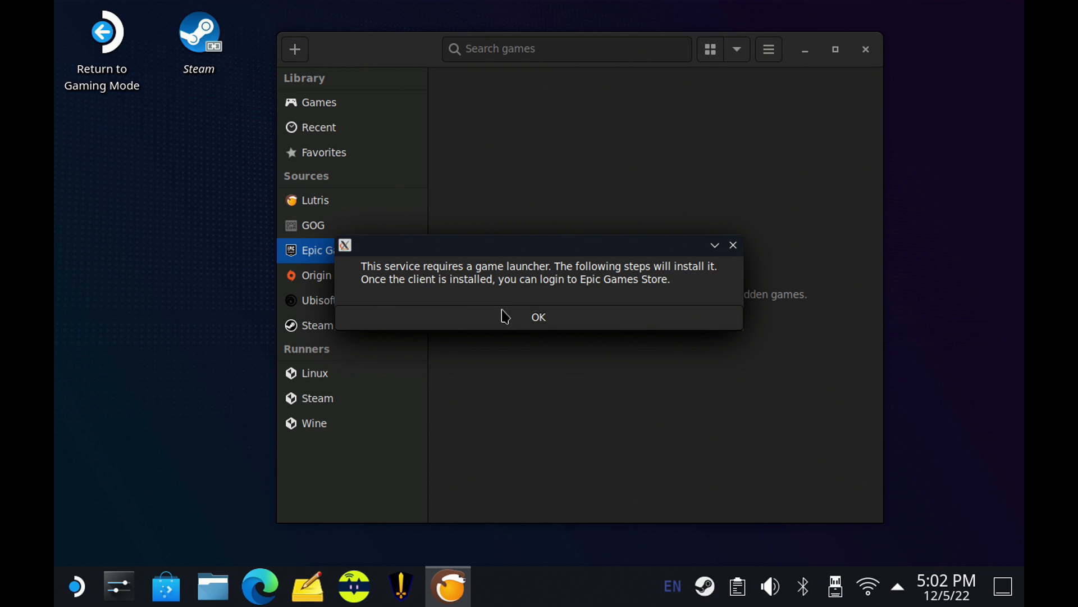
click(538, 317)
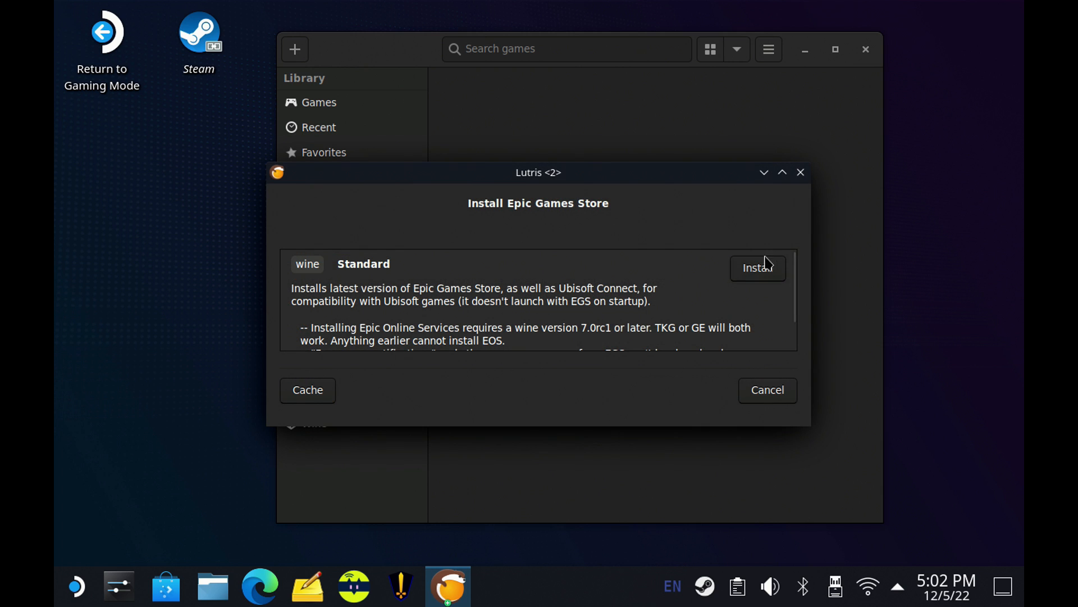
click(757, 268)
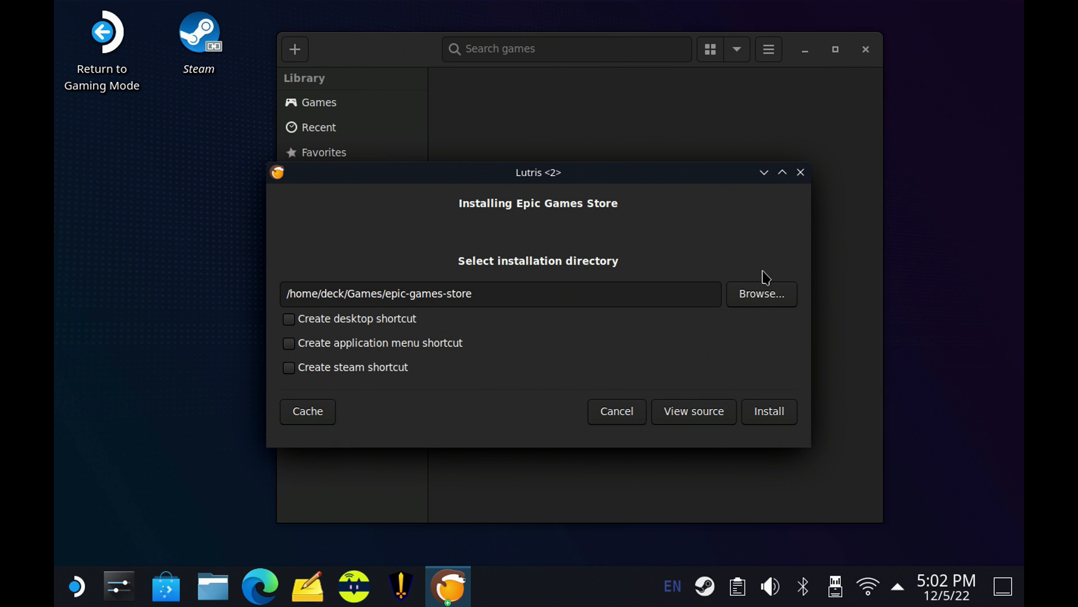
mouse_move(377, 376)
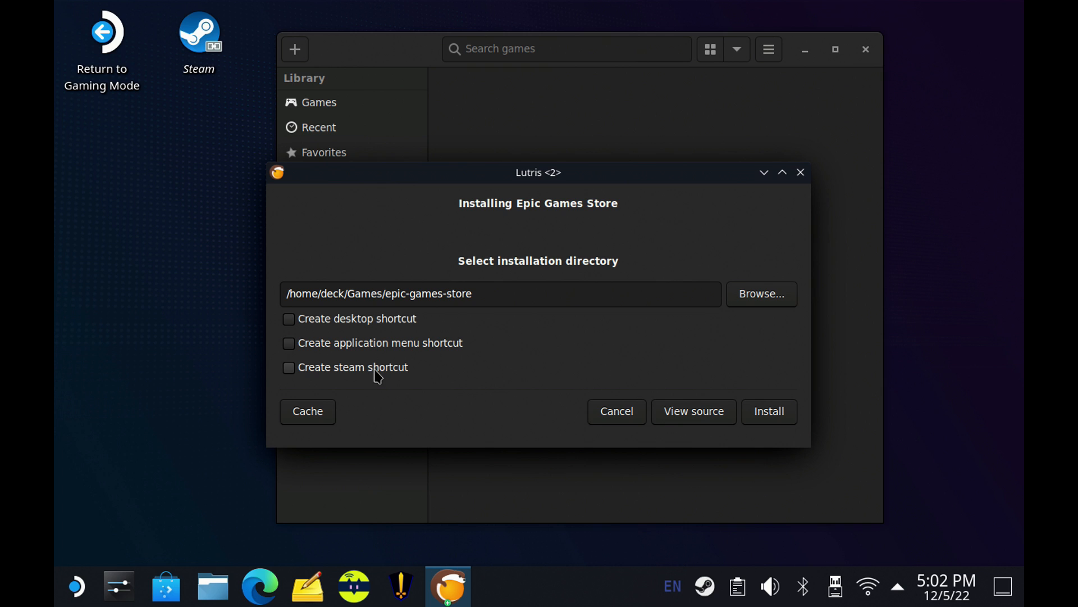
mouse_move(275, 296)
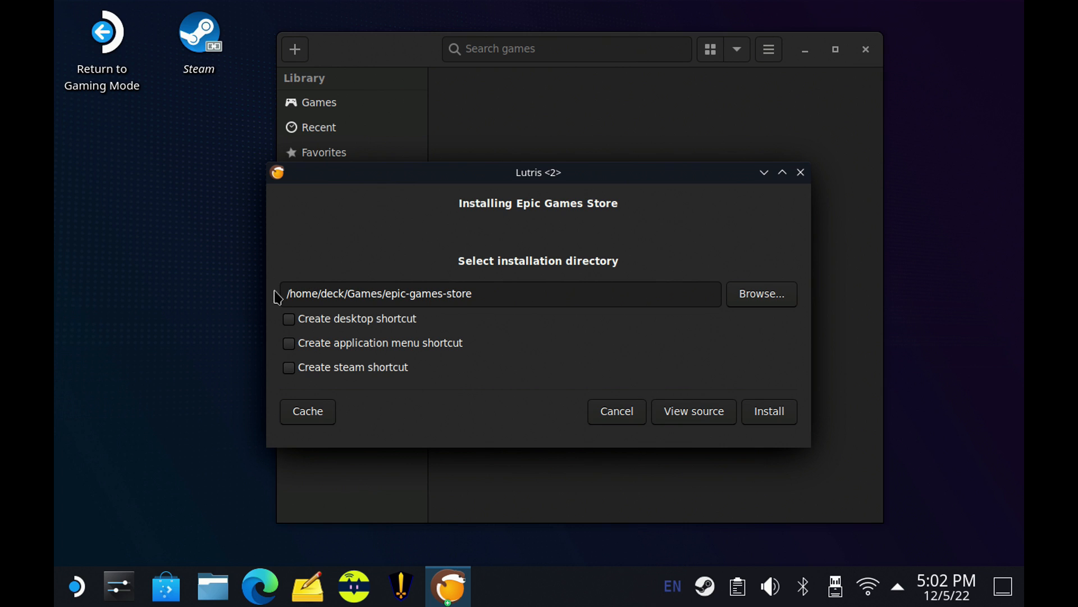
mouse_move(458, 300)
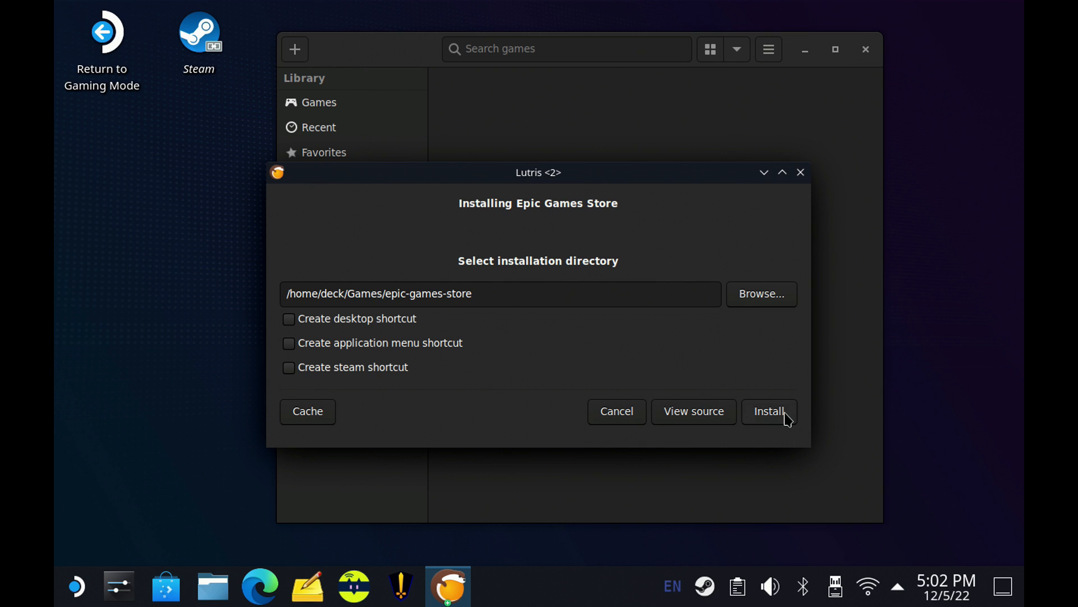
Step: Install the Epic Games Store, accept the required files, and launch it when done
click(768, 411)
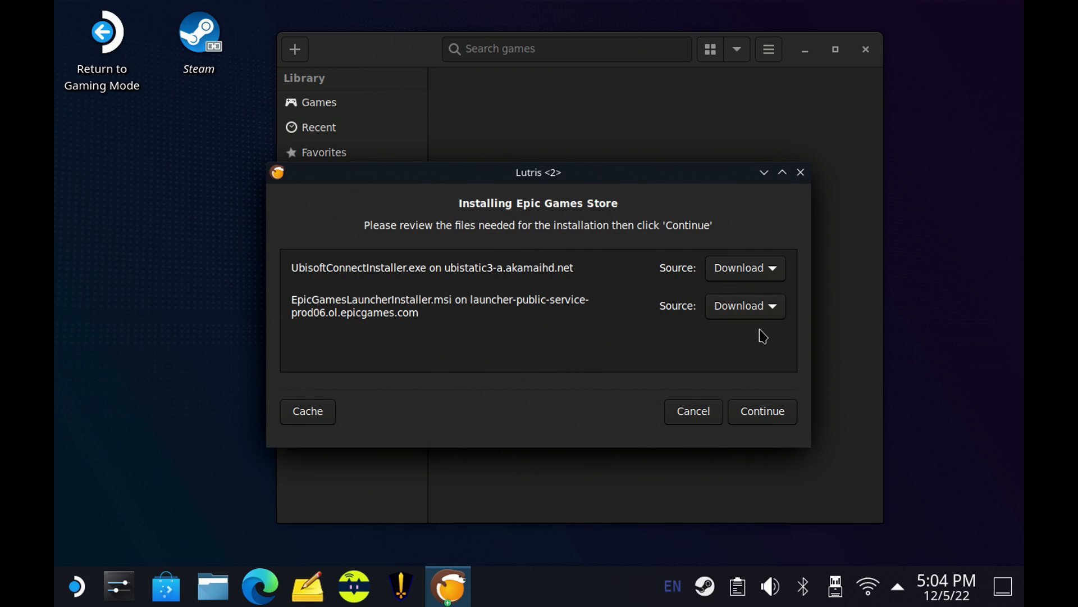
mouse_move(722, 407)
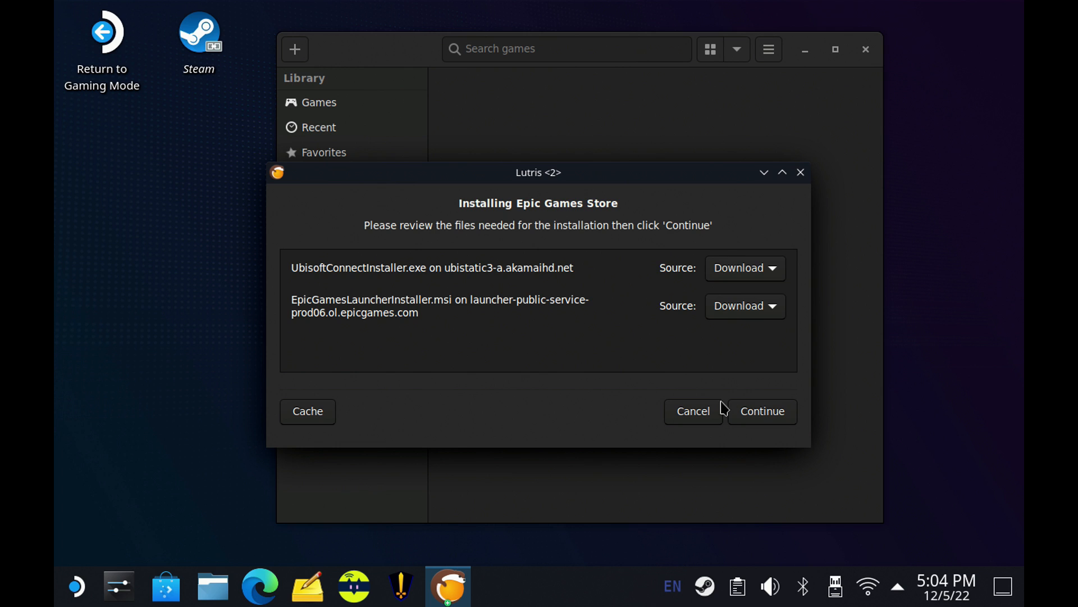
click(761, 411)
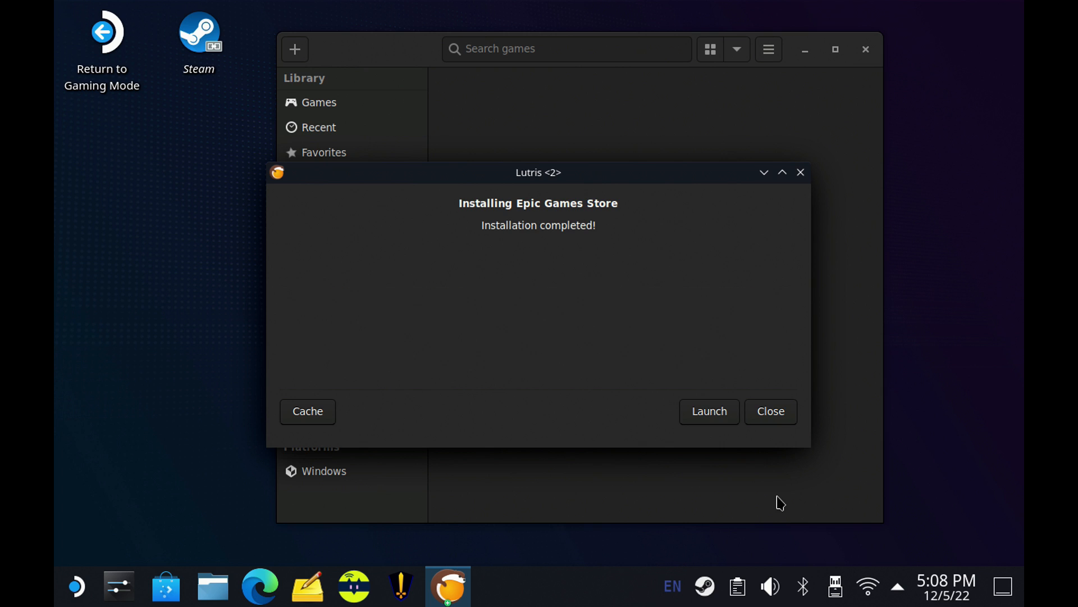
mouse_move(709, 411)
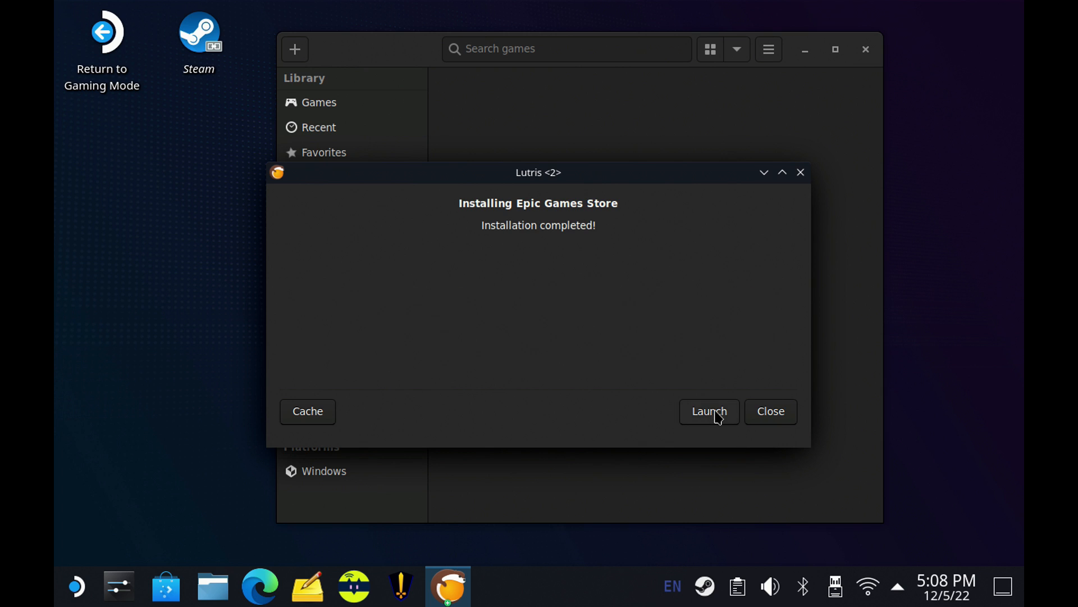
click(770, 411)
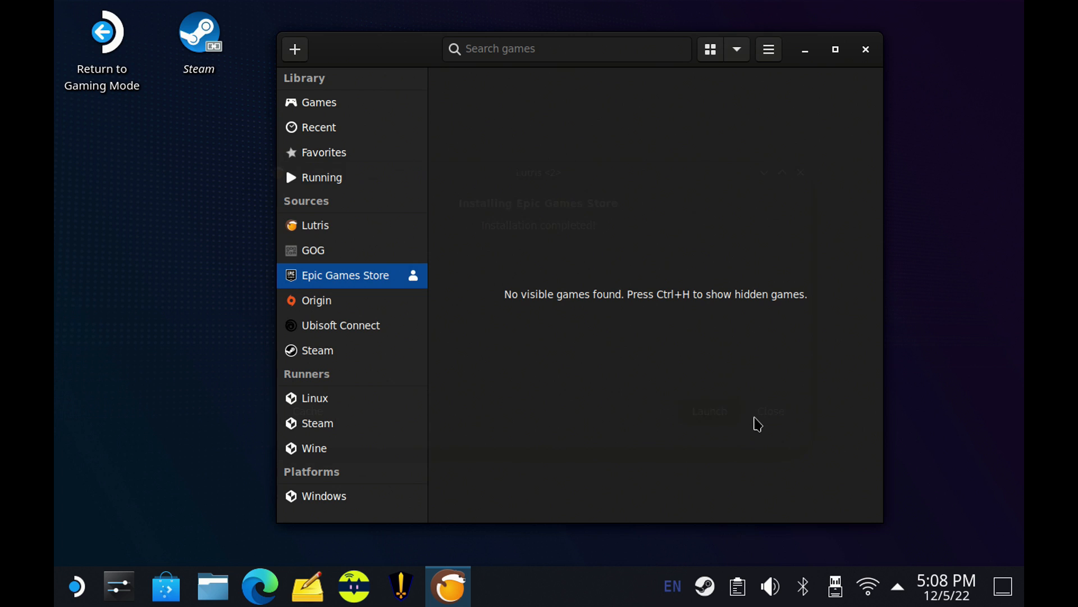
click(770, 411)
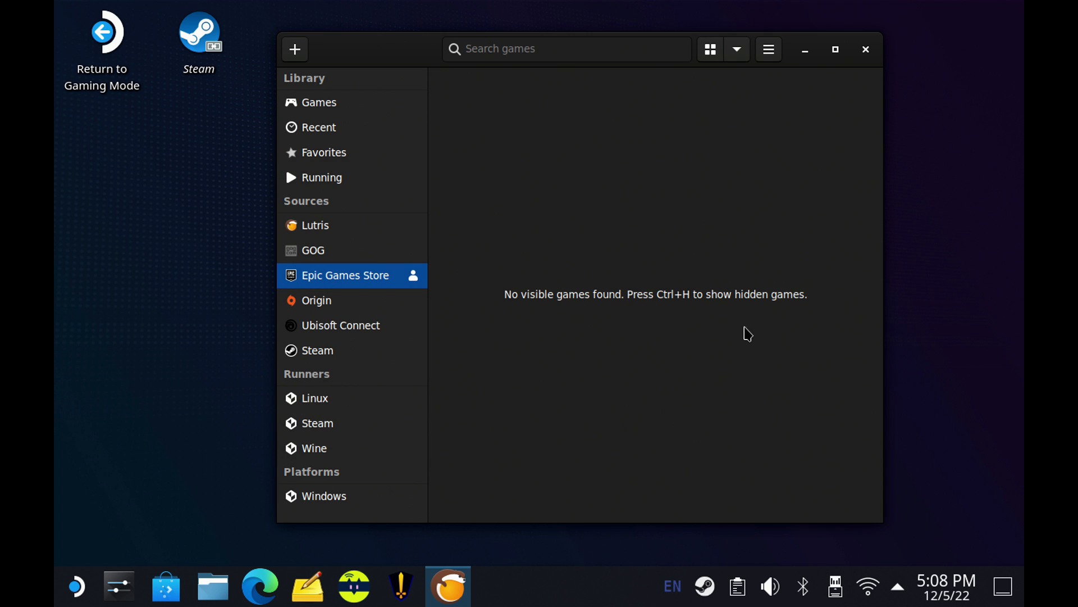
mouse_move(714, 320)
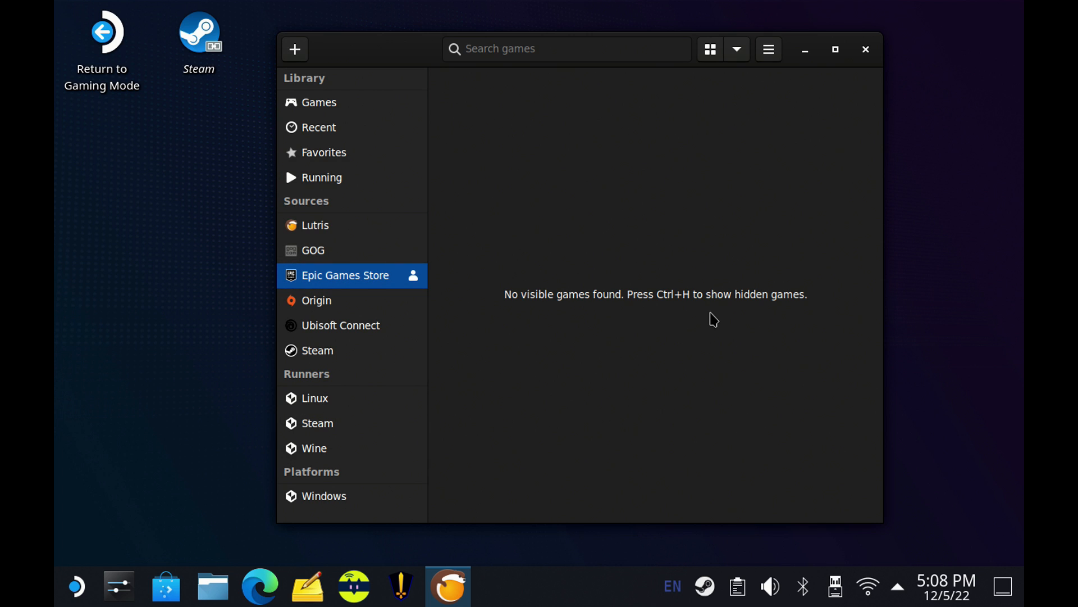
Step: Choose 'Sign in with Epic Games' on the launcher's sign-in page
click(344, 275)
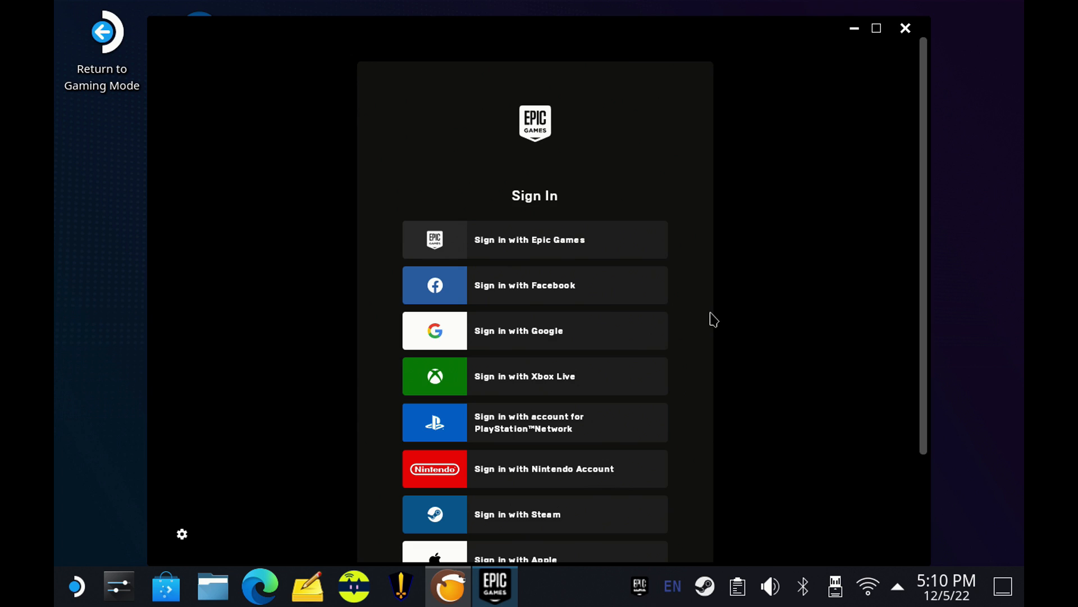
mouse_move(596, 251)
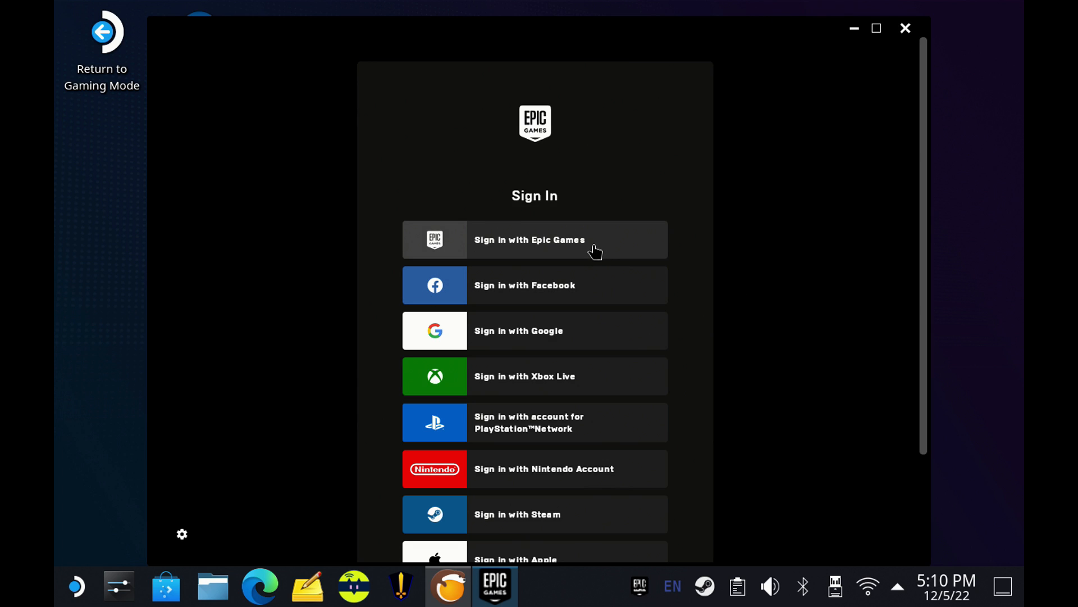
click(535, 240)
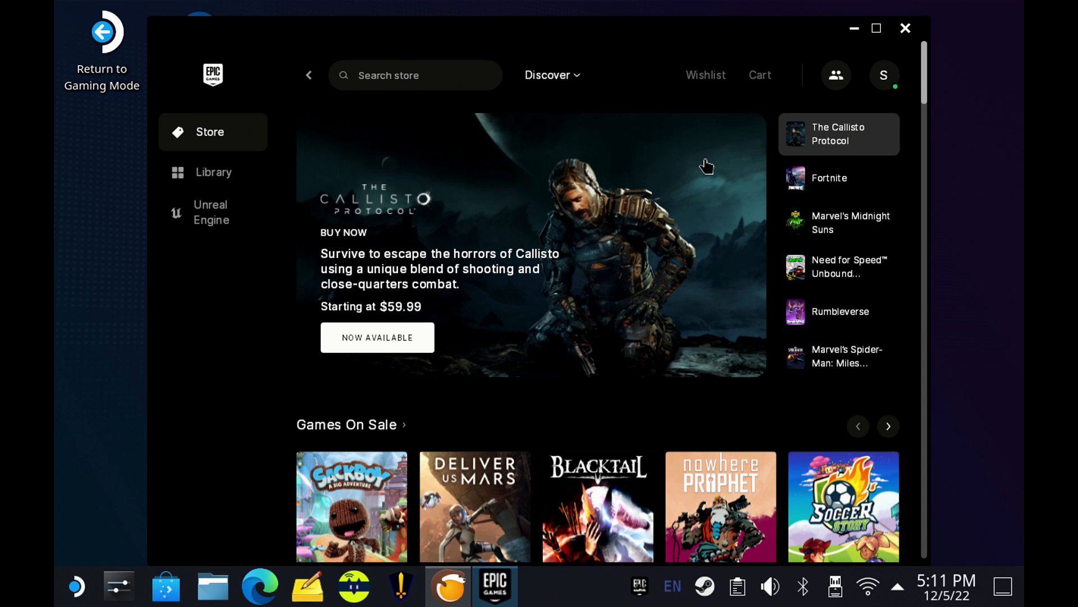
Step: Show the owned-games Library, dismiss the collections tip, and scroll toward Crysis Remastered
click(829, 179)
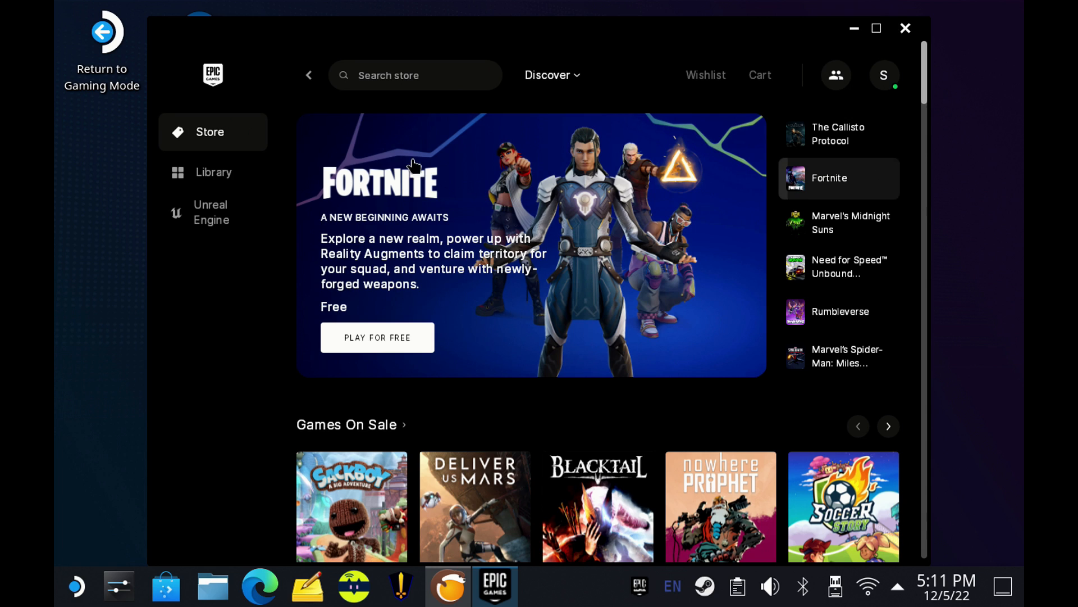
click(212, 171)
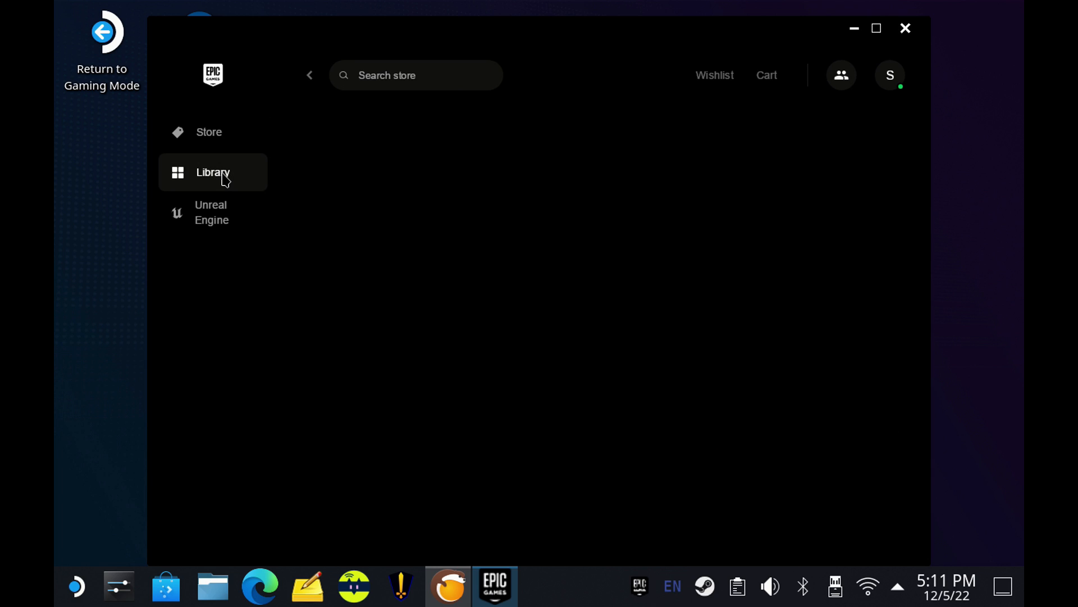
click(212, 172)
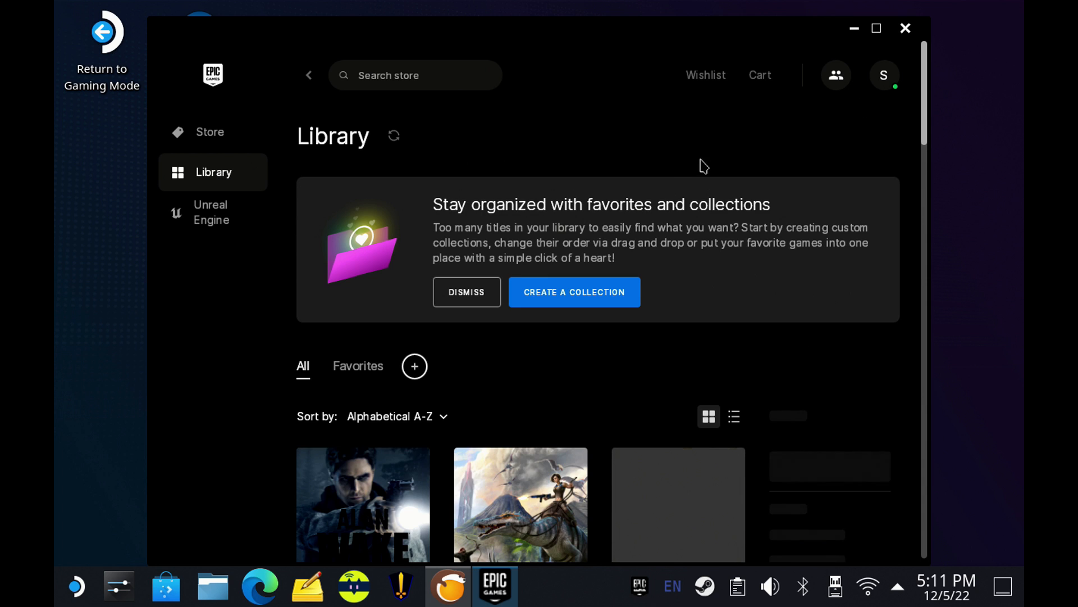
click(465, 292)
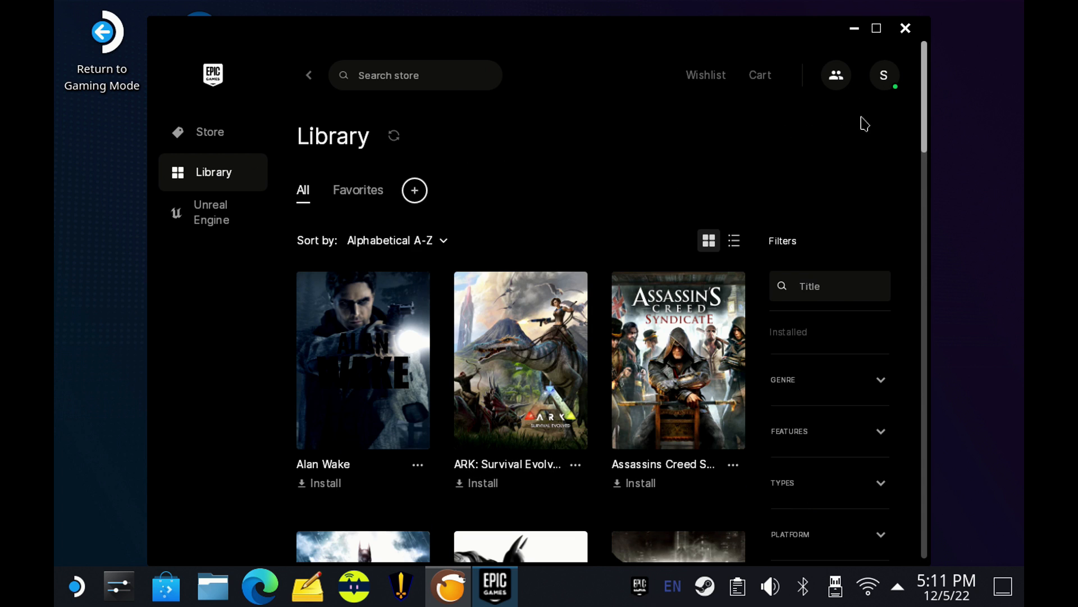
scroll(down, 3)
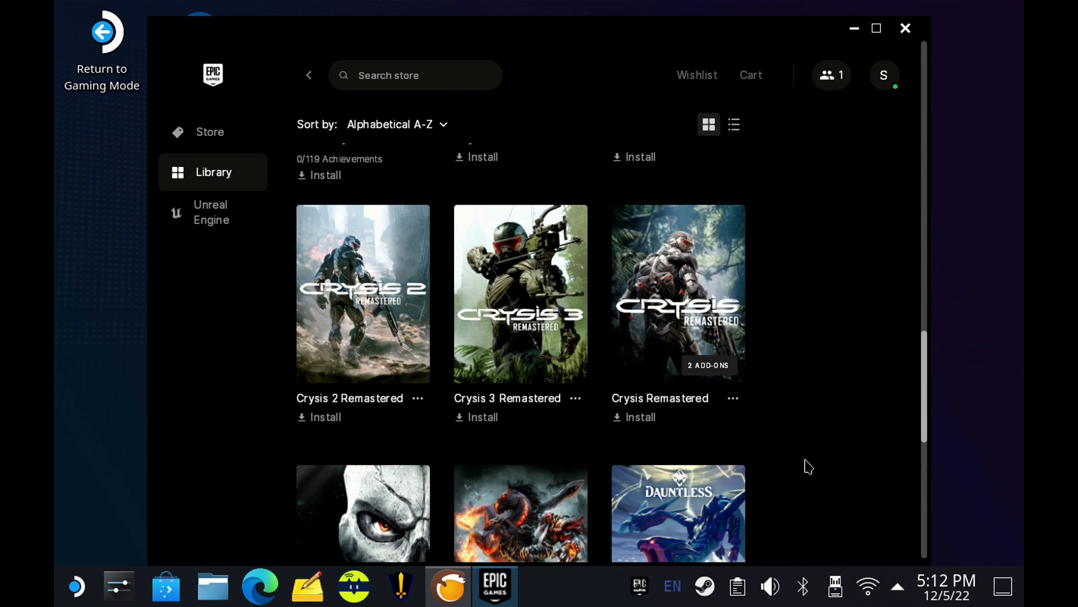
mouse_move(773, 428)
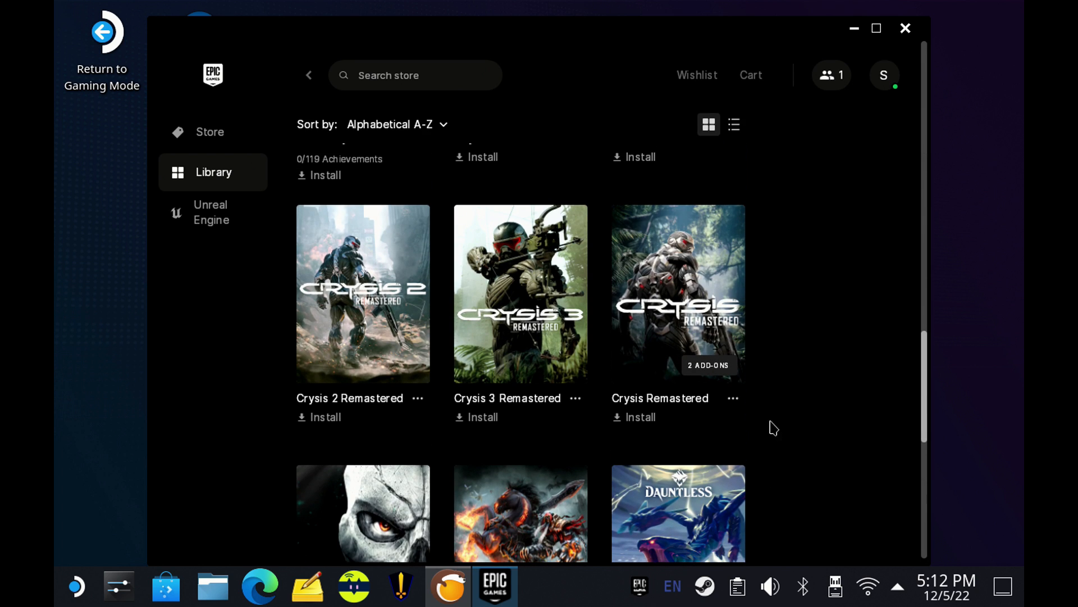
mouse_move(658, 425)
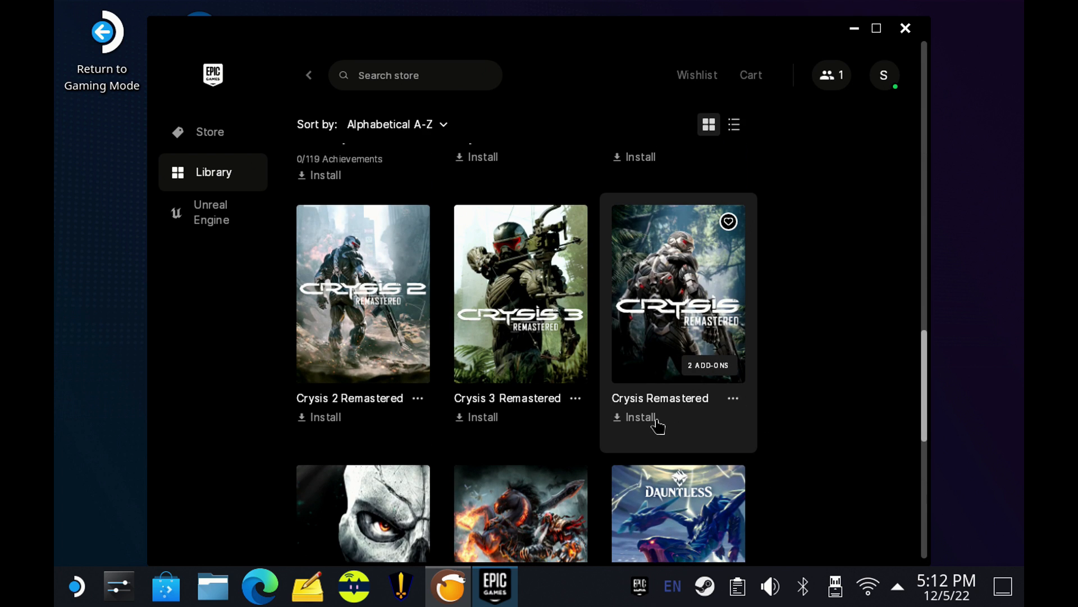
Step: Begin installing Crysis Remastered to the default Epic Games folder
click(638, 416)
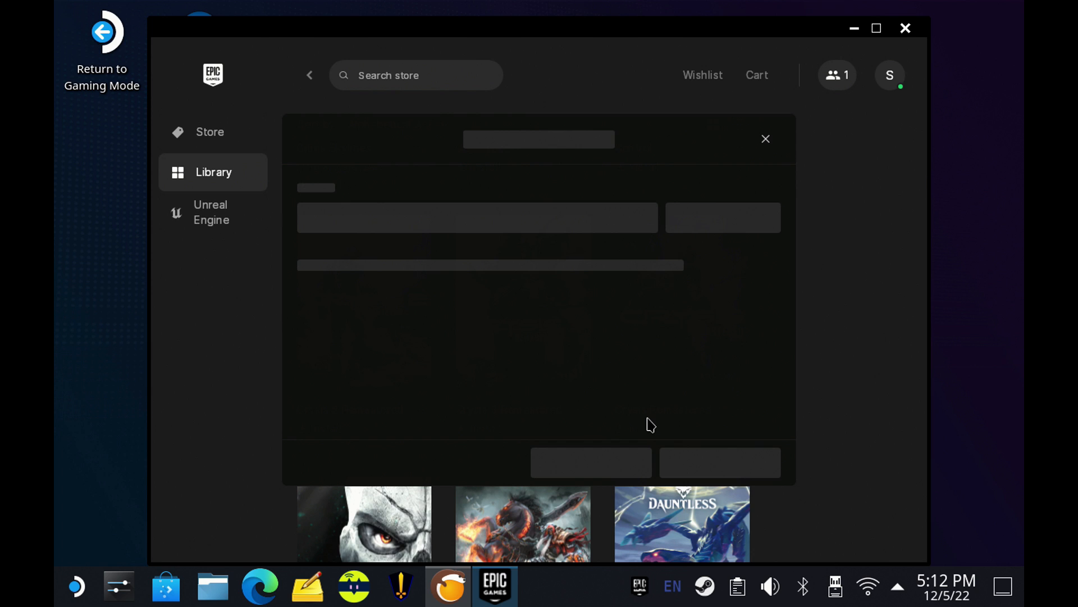
mouse_move(748, 277)
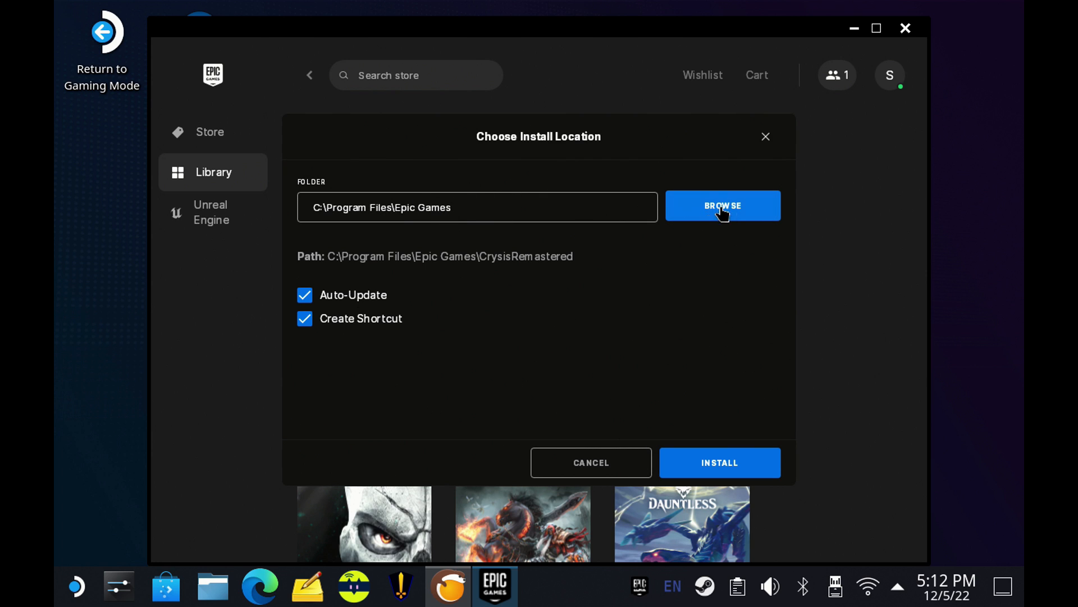
click(722, 205)
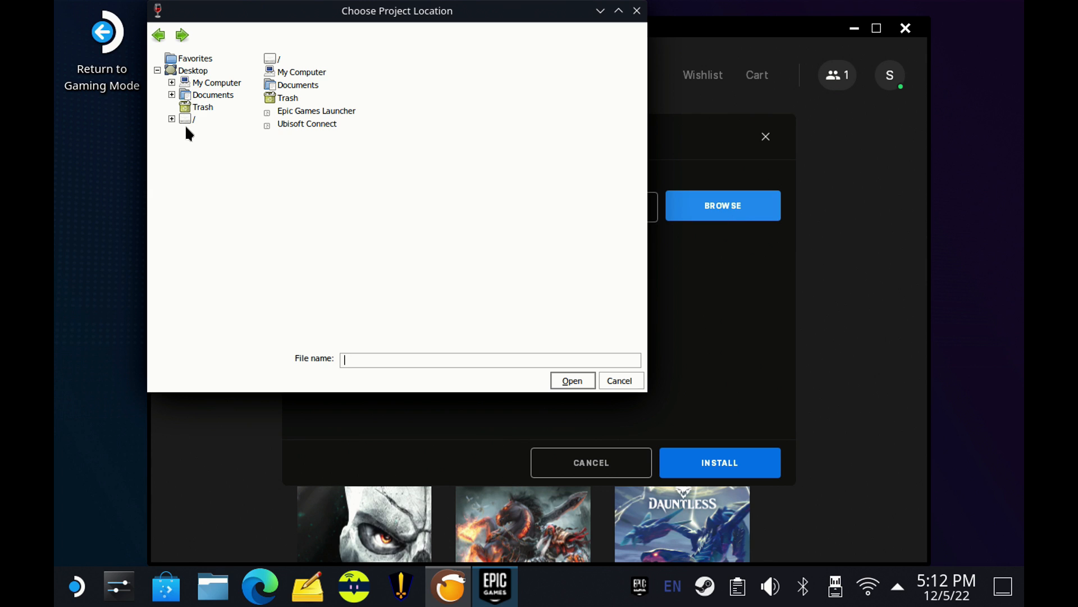
mouse_move(351, 93)
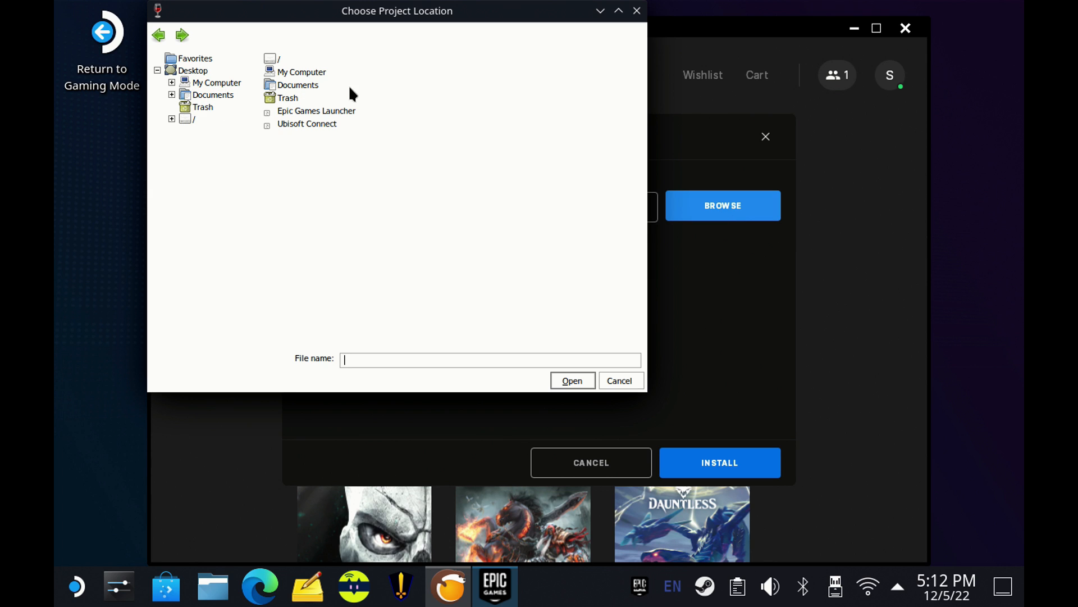
mouse_move(611, 45)
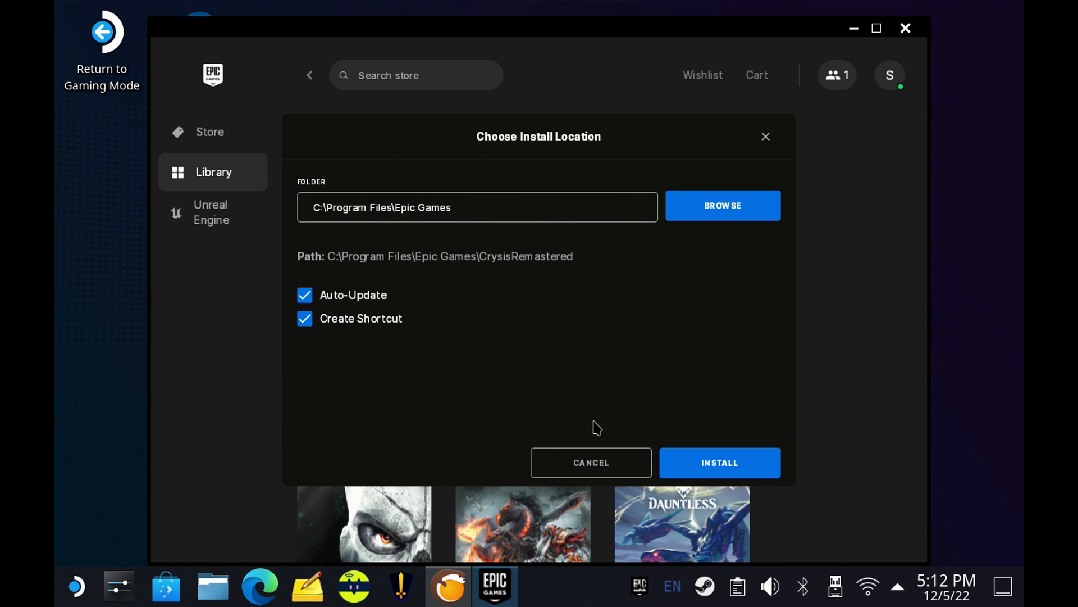
mouse_move(422, 347)
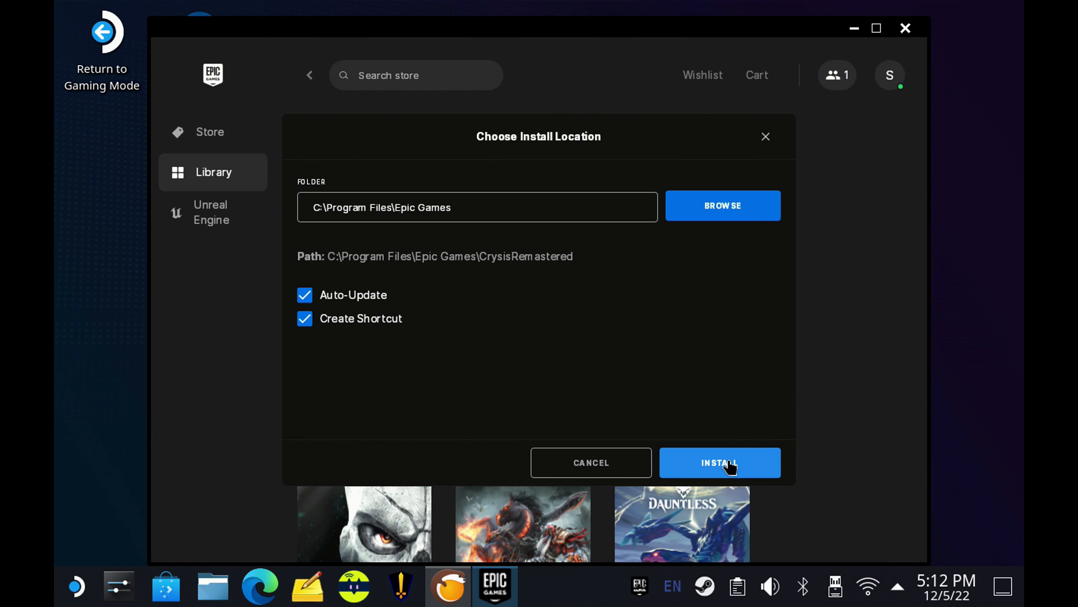
click(719, 461)
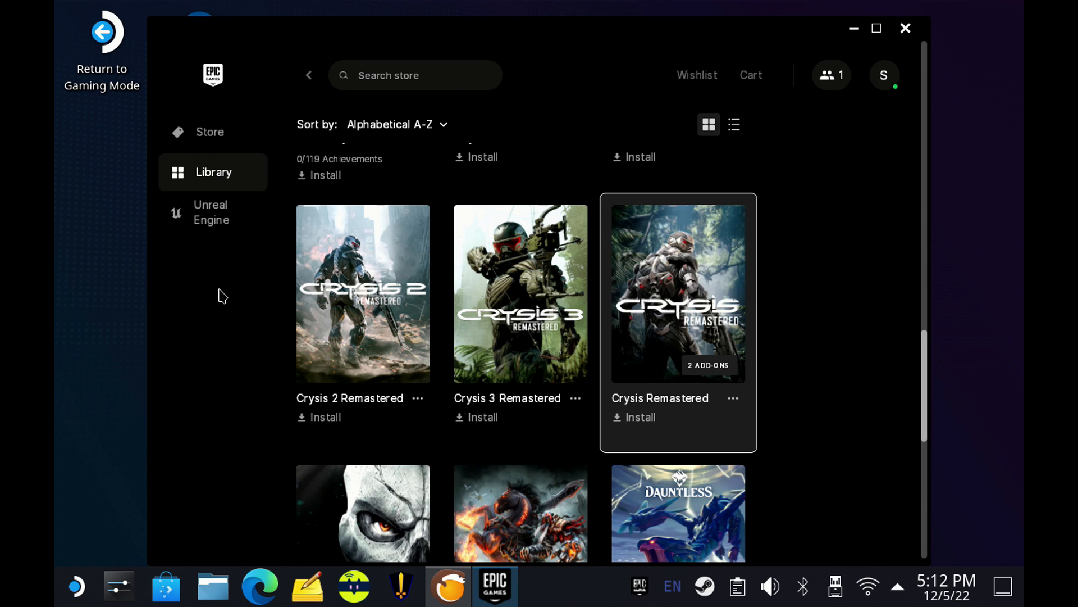
Step: Start the Crysis Remastered install from its Library card
click(640, 418)
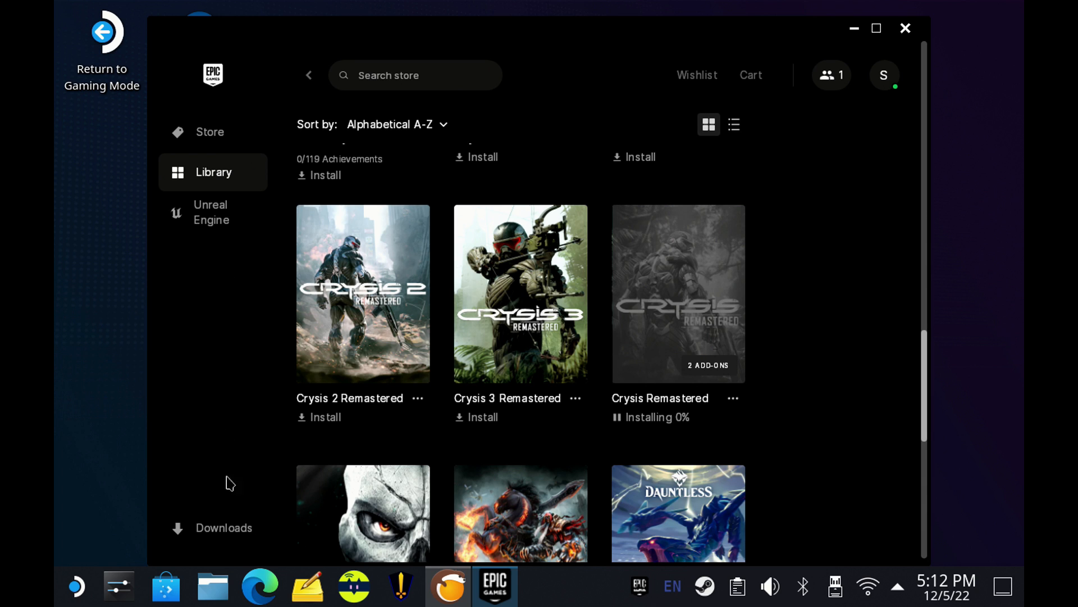
click(222, 528)
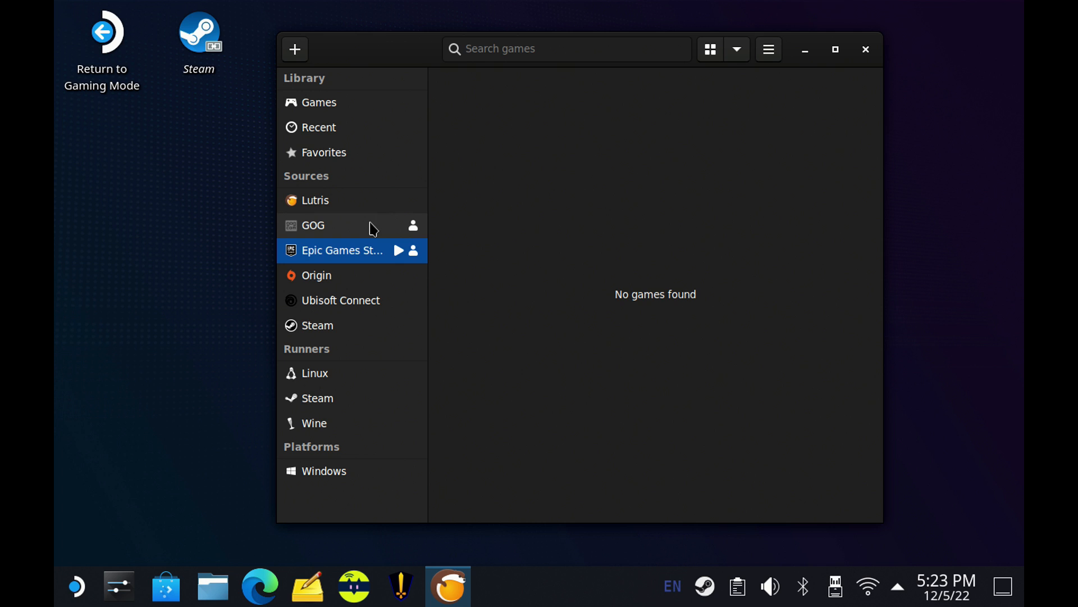
Step: Close the Epic sign-in window and select the Epic Games Store entry under Windows
click(398, 250)
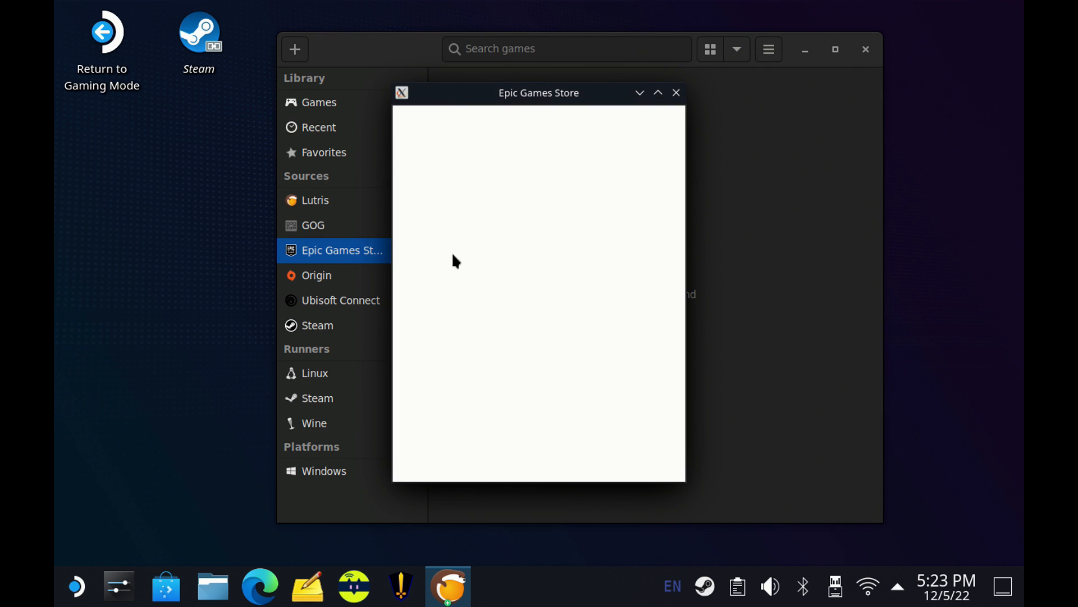
mouse_move(501, 256)
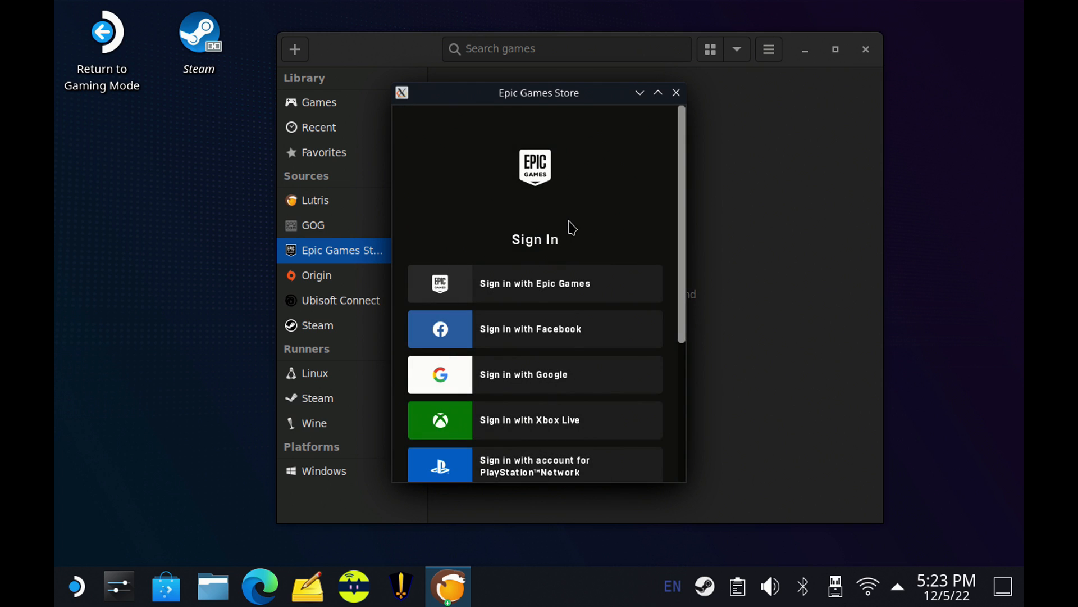
mouse_move(647, 140)
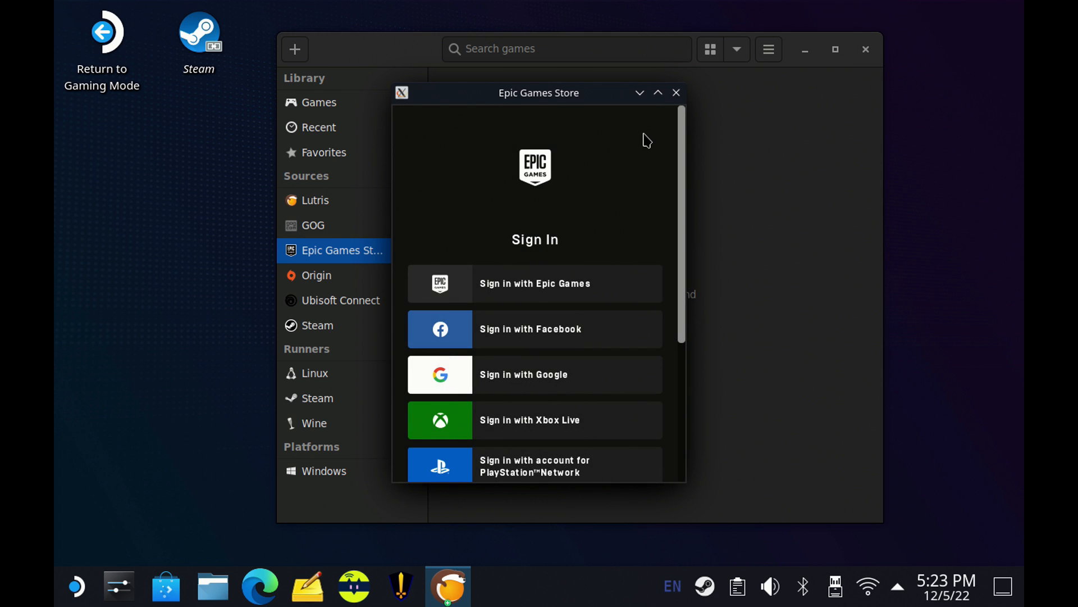
mouse_move(676, 93)
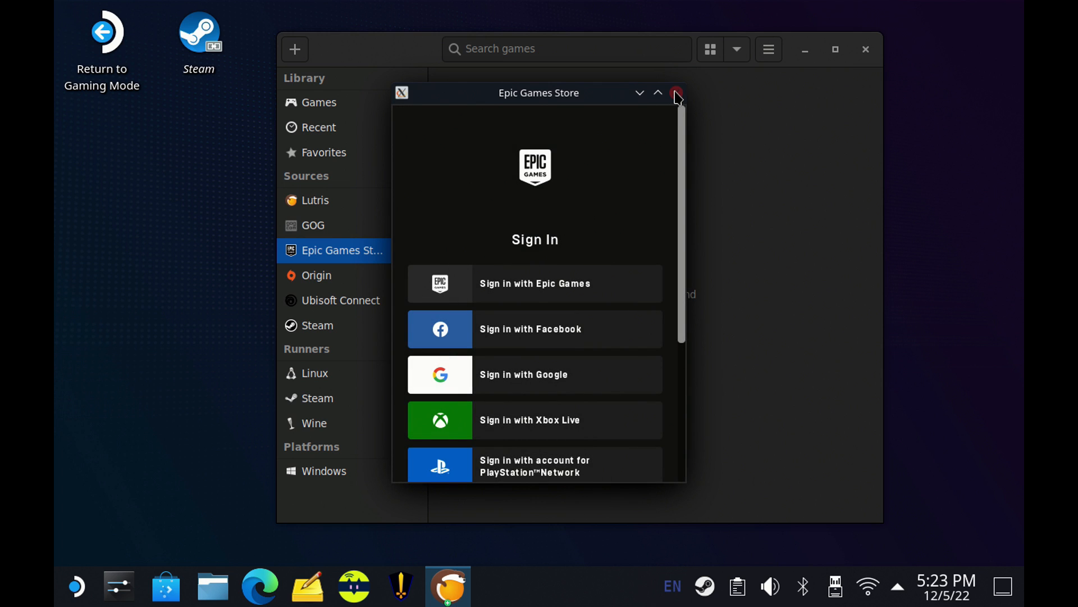
click(675, 93)
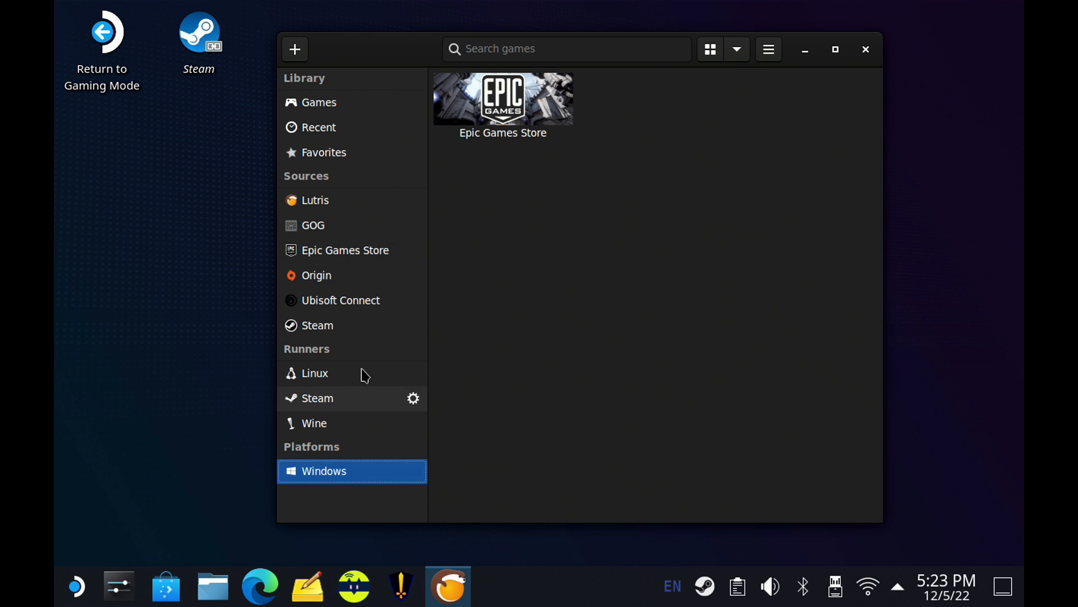
click(502, 100)
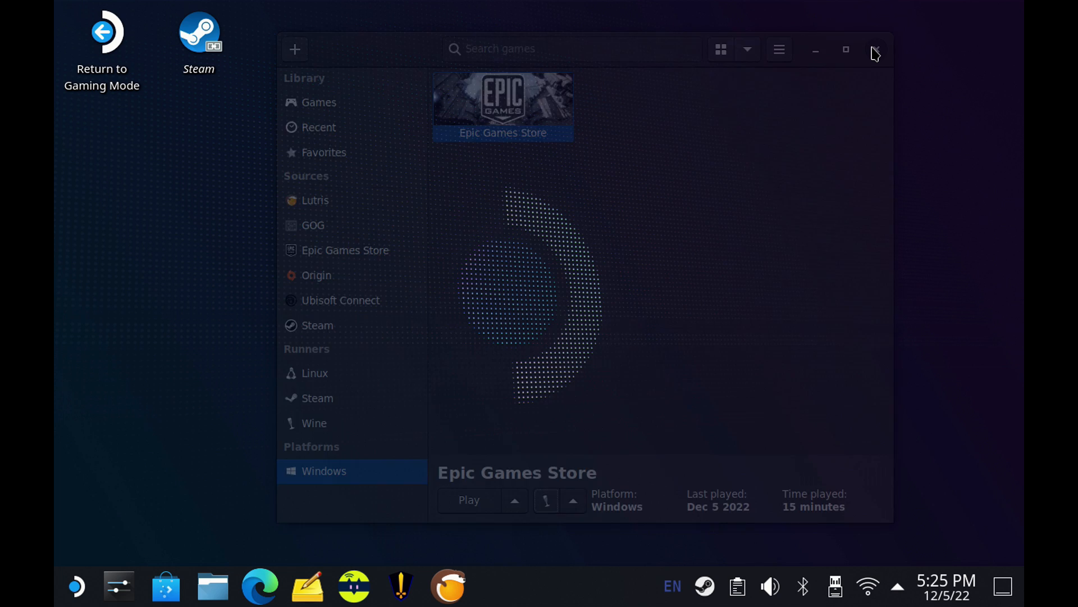
Step: Close Lutris and bring up Steam's Add a Non-Steam Game program list from the Library
click(874, 48)
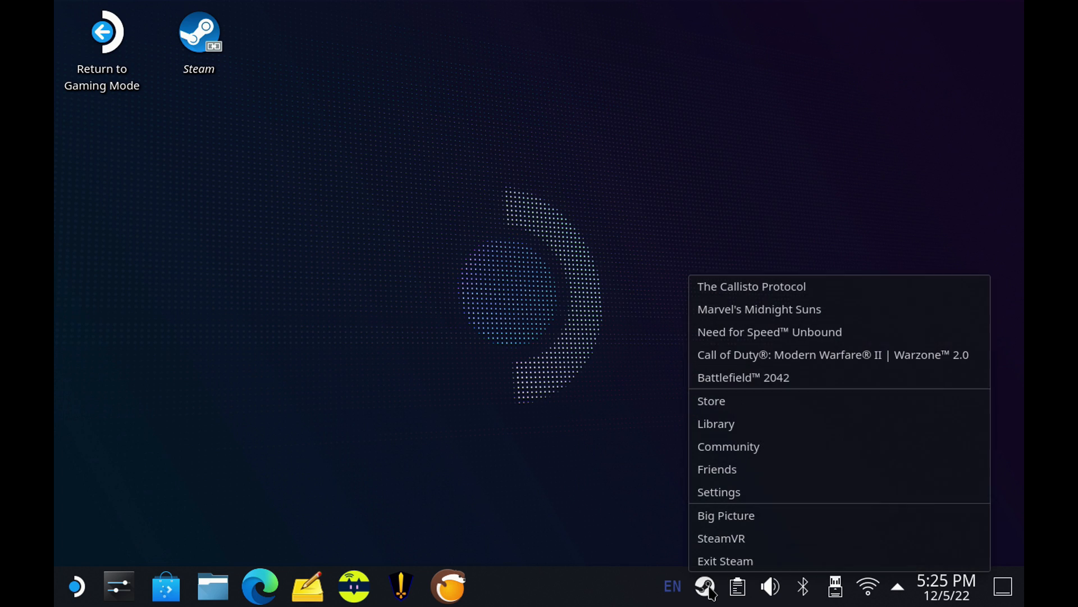
click(715, 423)
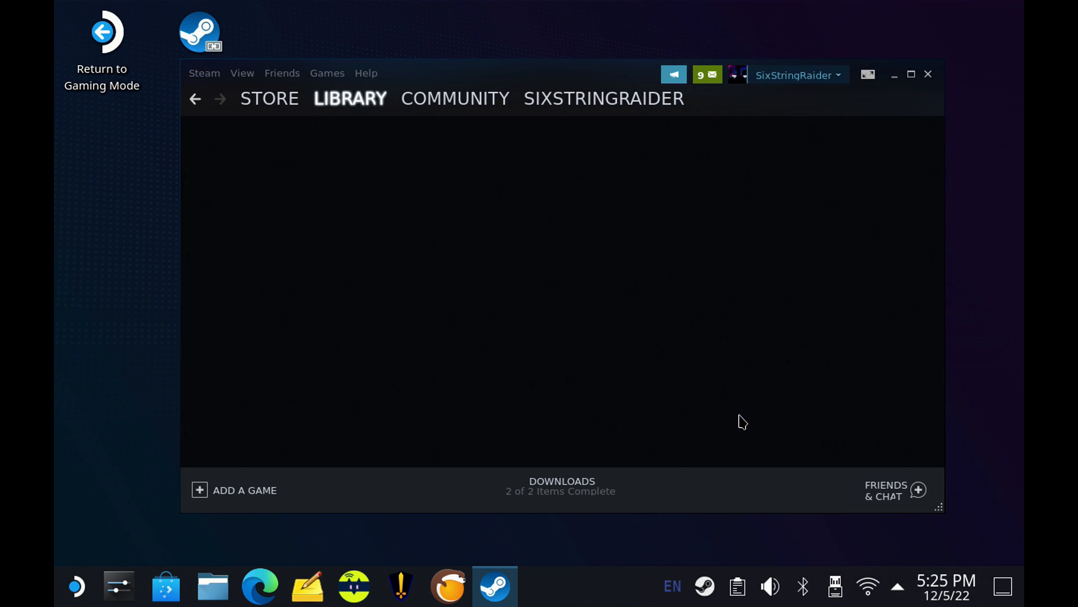
click(244, 490)
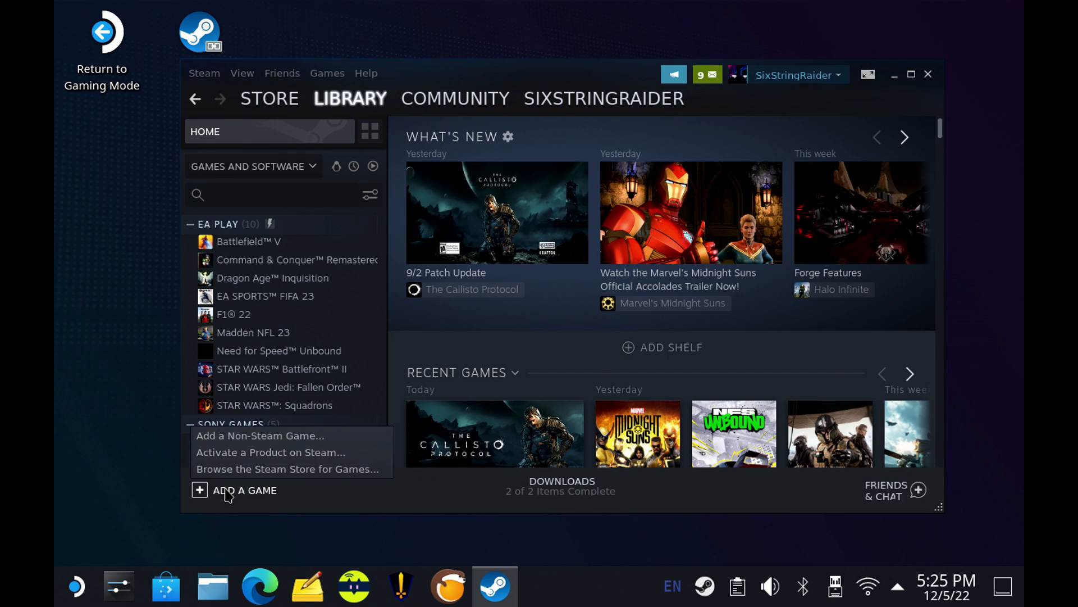
click(259, 436)
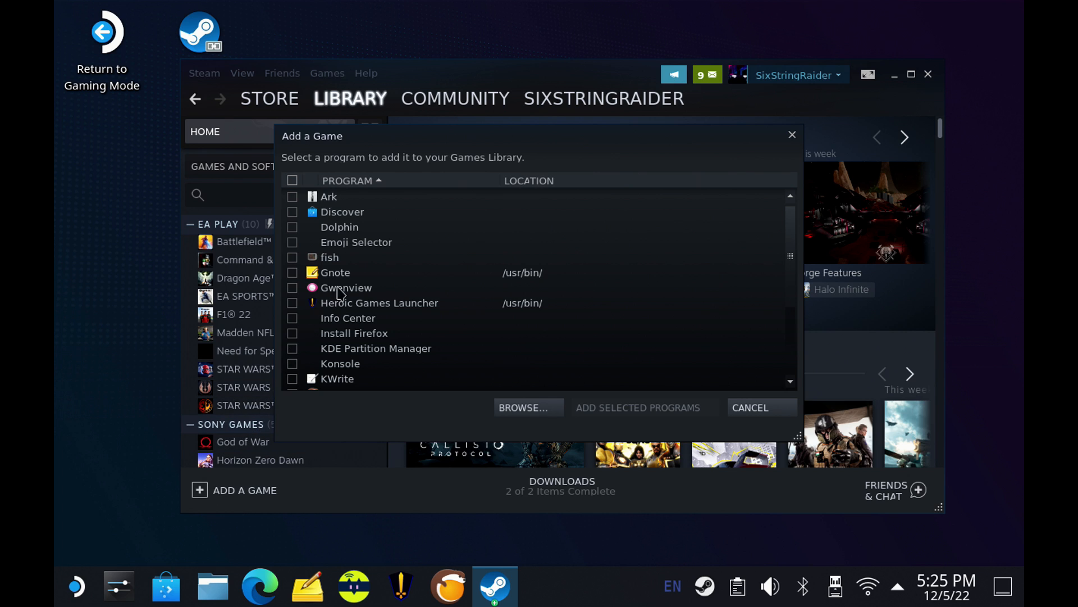
Step: Tick Lutris in the program list and add it to the Steam library
scroll(down, 3)
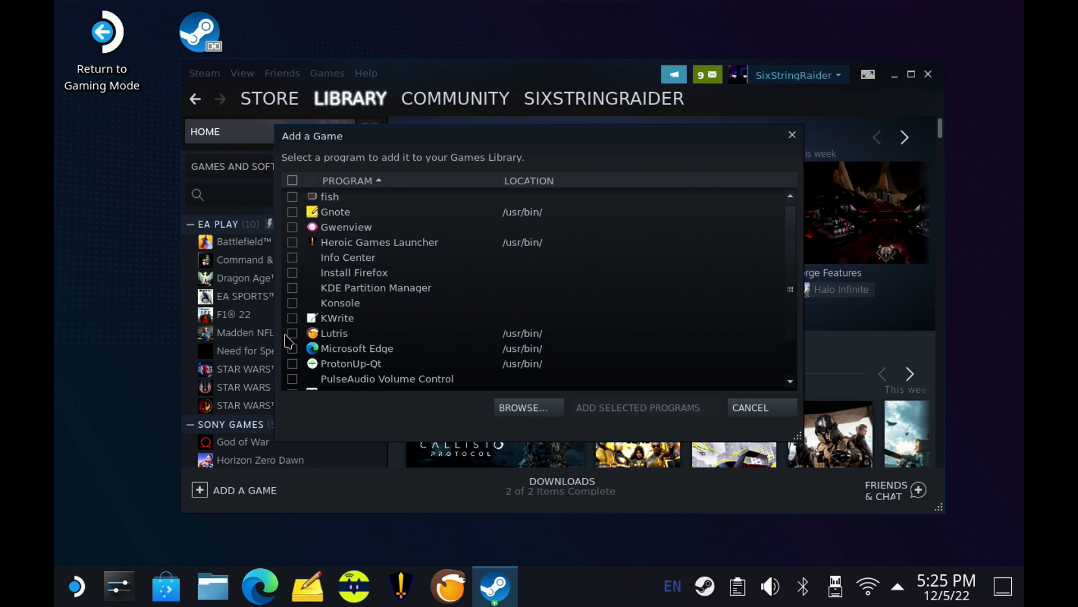
click(292, 332)
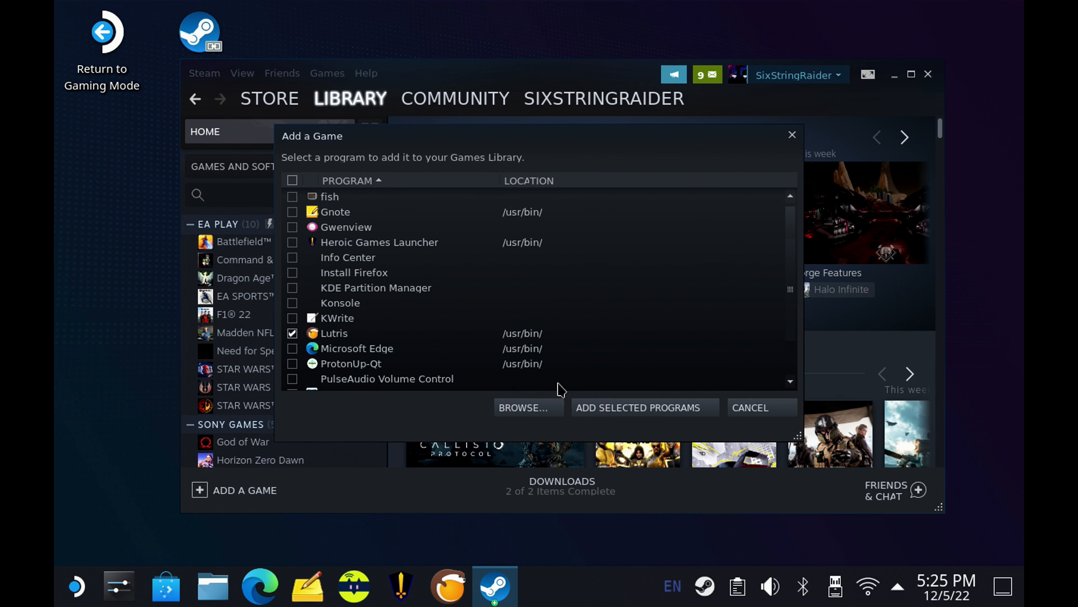
click(749, 406)
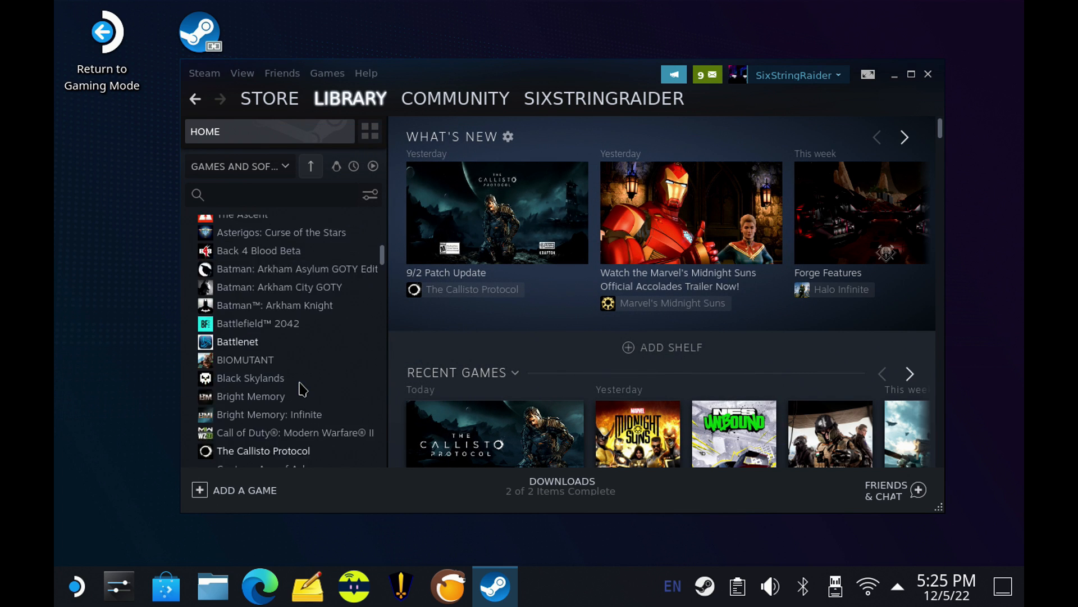
scroll(down, 3)
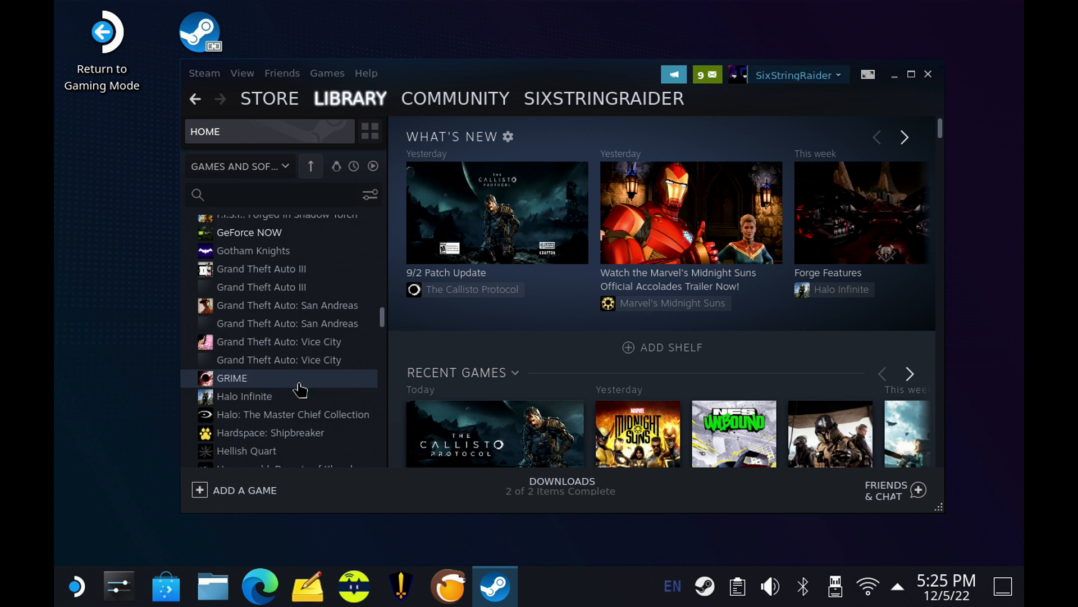
Step: Give the Lutris library page the Lutris banner PNG from Downloads as its custom background
click(229, 395)
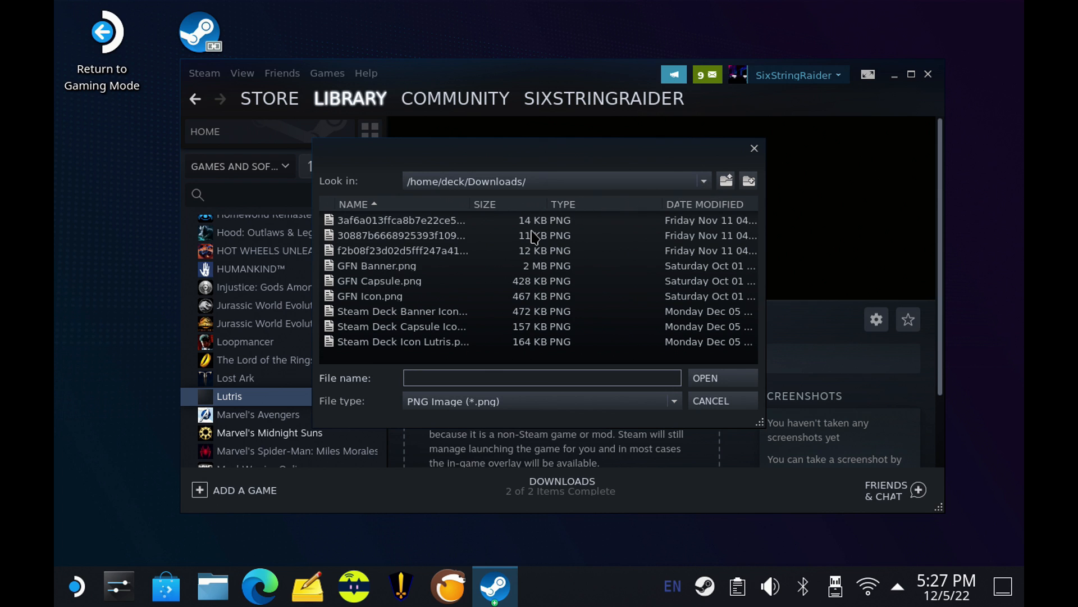
click(402, 311)
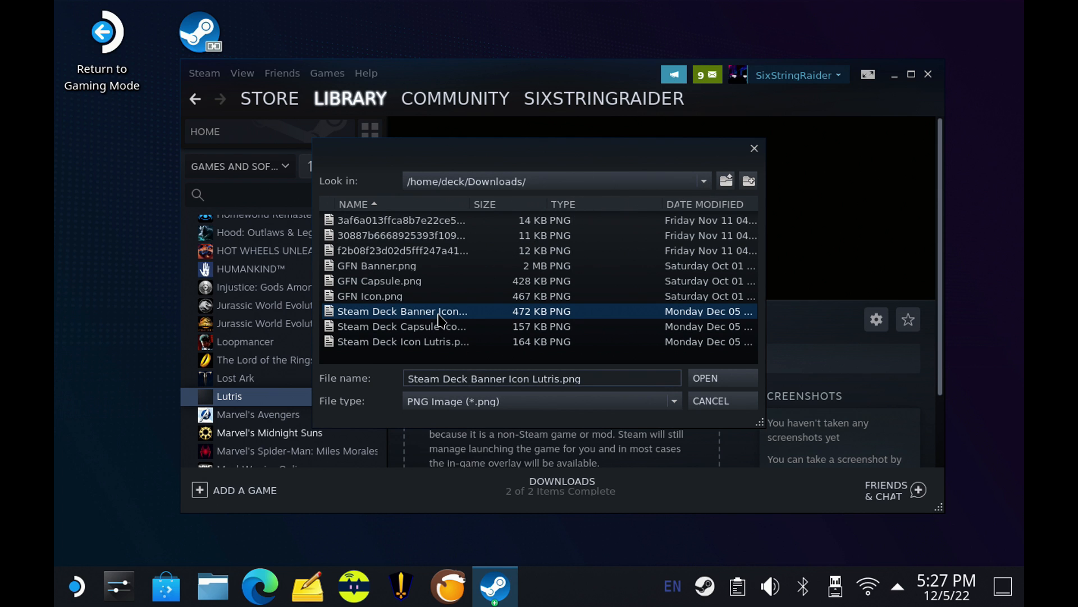
click(703, 377)
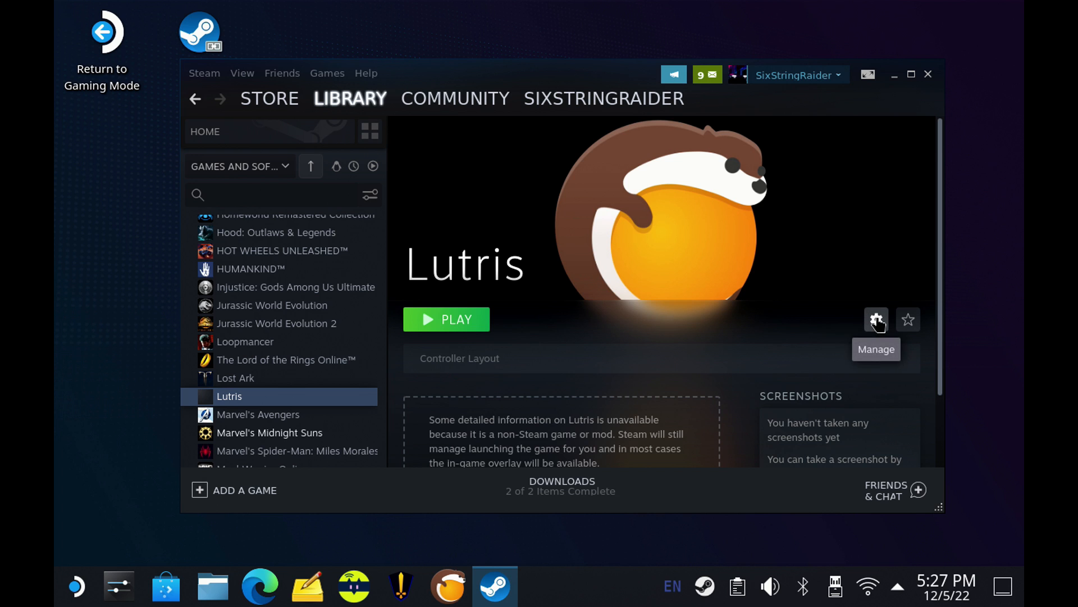
Step: Assign the Lutris otter logo from Downloads as the shortcut's icon via Manage > Properties
click(876, 319)
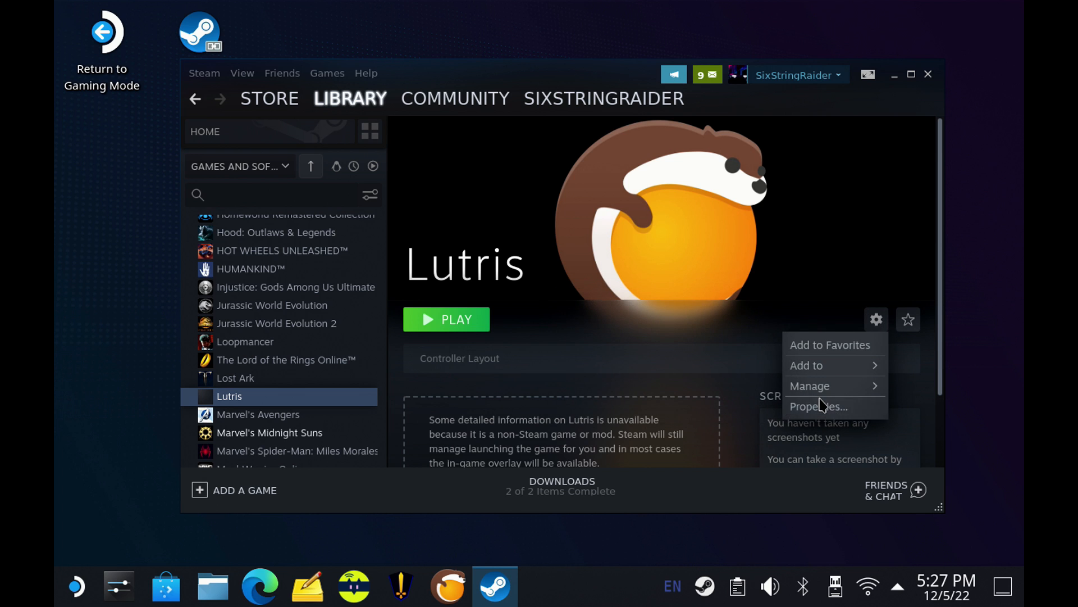
click(817, 406)
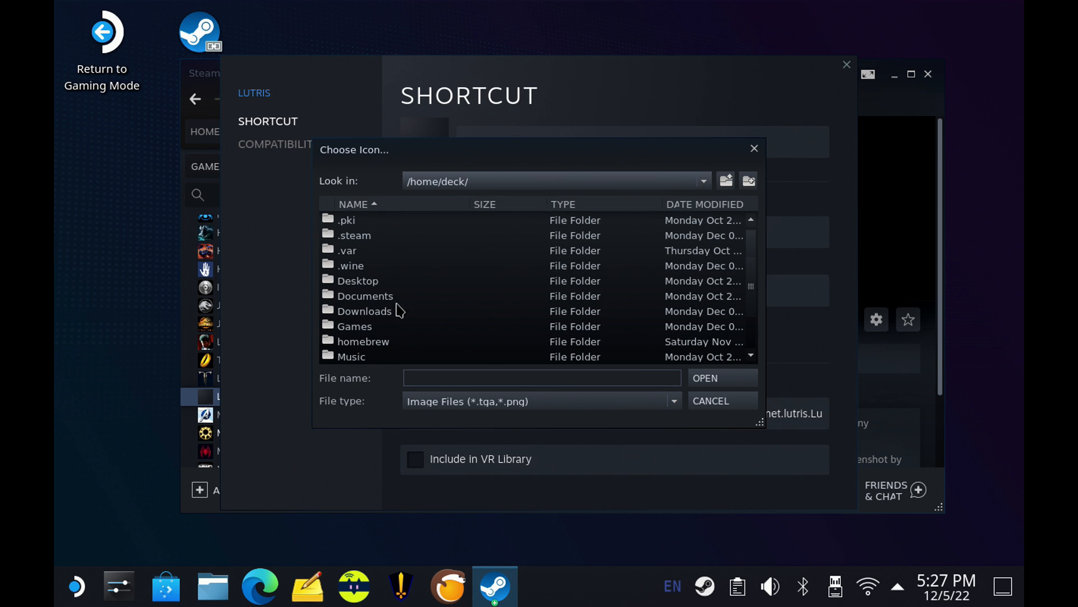
double_click(365, 311)
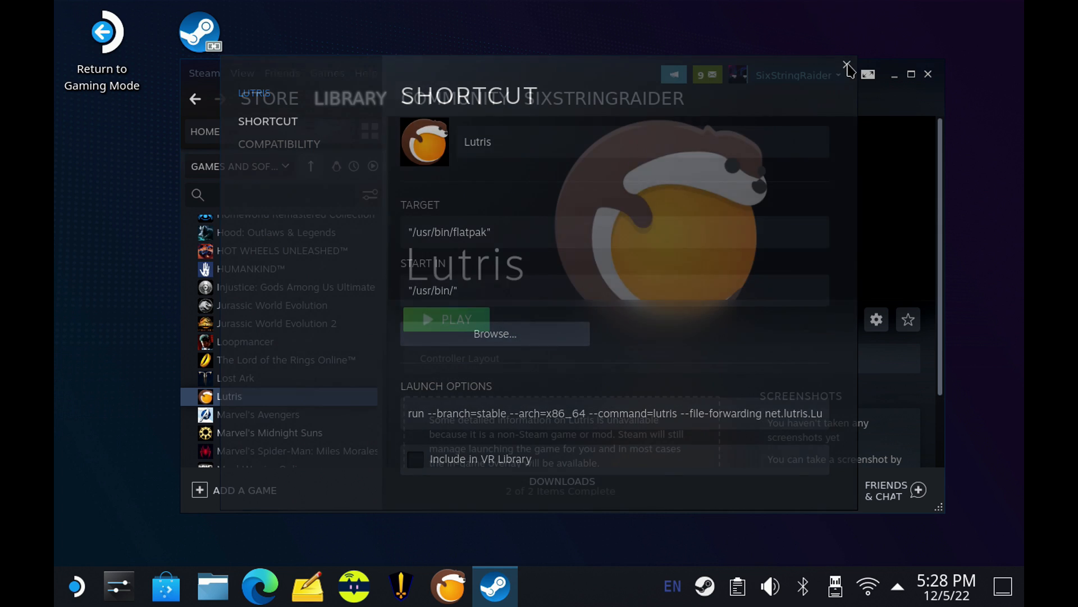
click(846, 67)
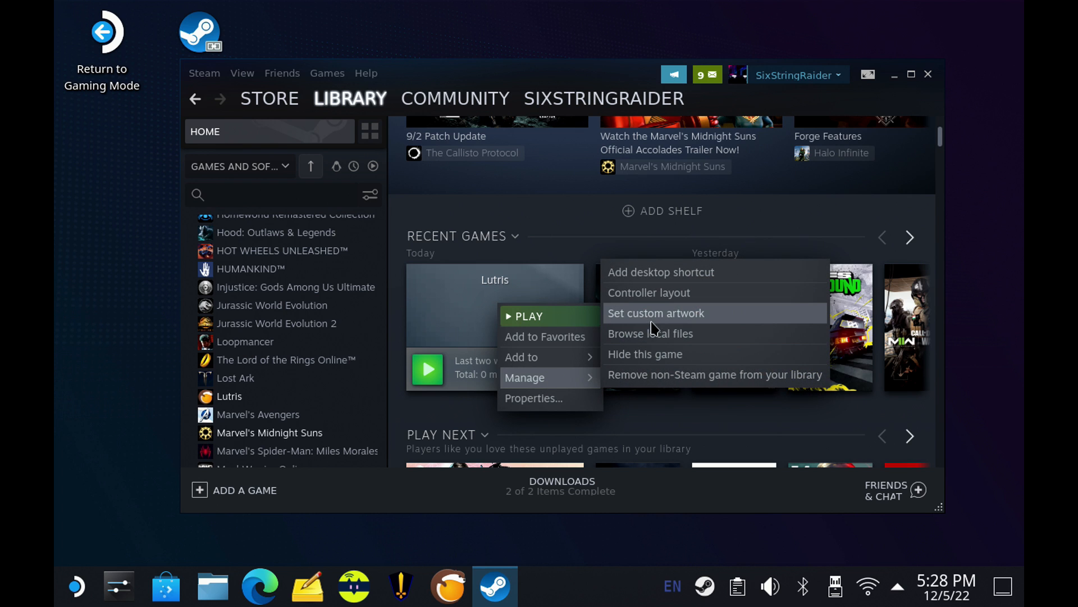
Step: Set the Lutris otter logo as custom artwork on the Lutris tile in Recent Games
click(655, 314)
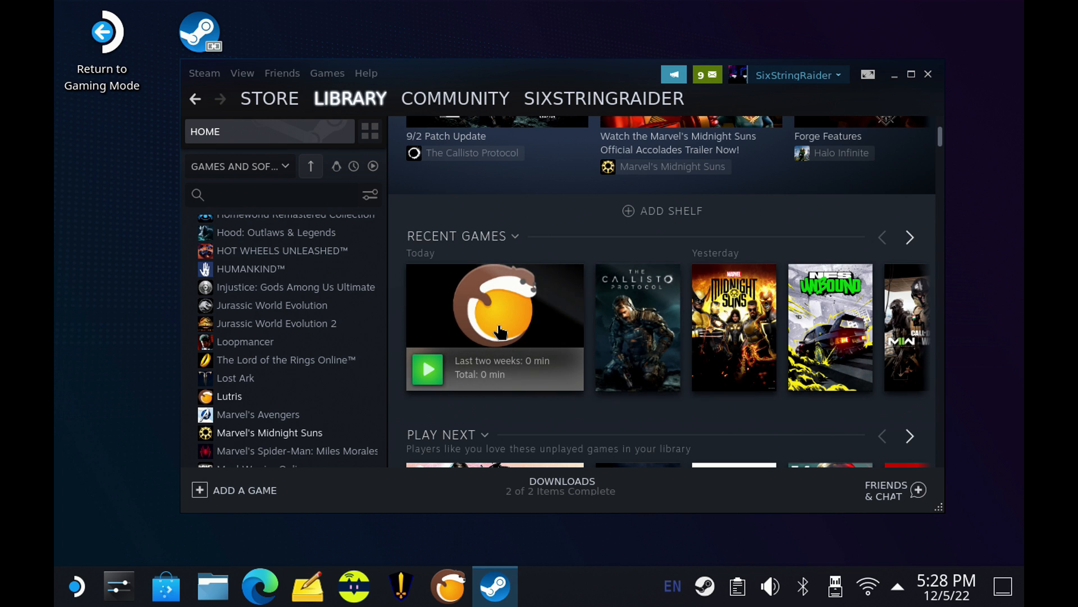
scroll(down, 3)
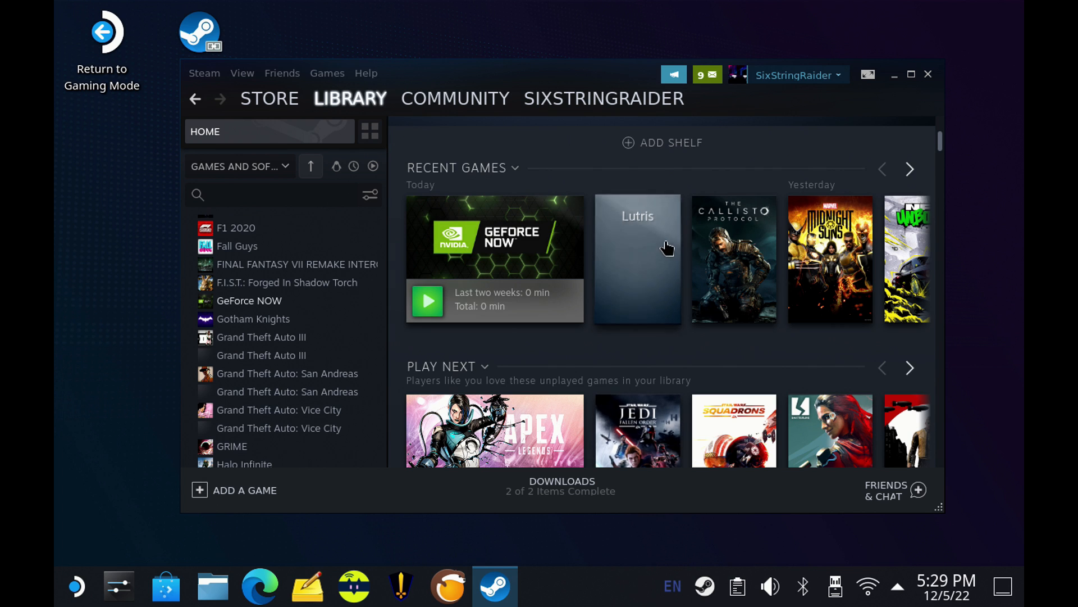
right_click(635, 260)
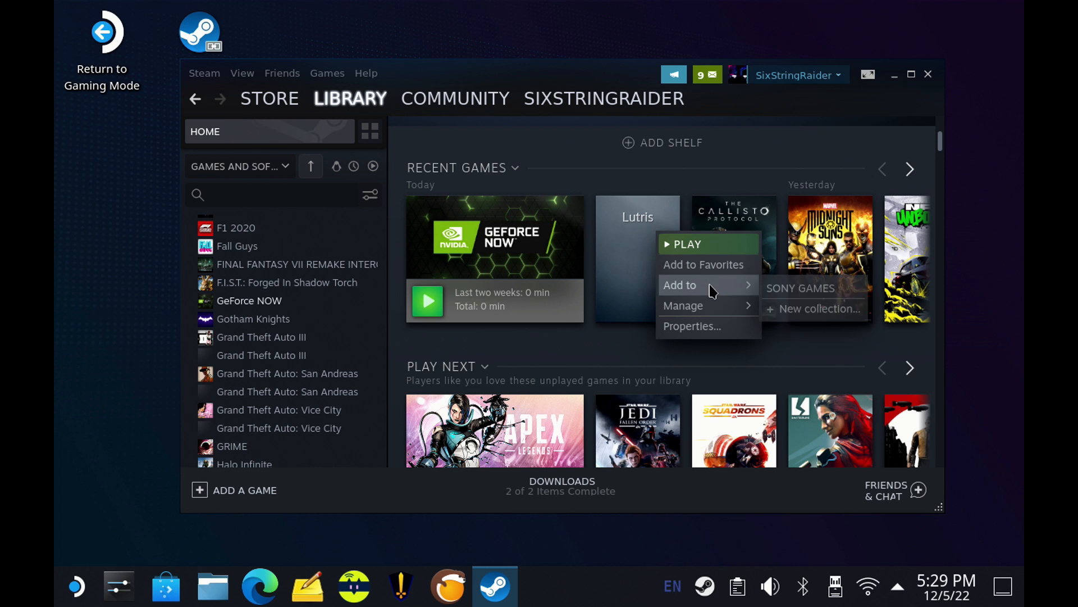
mouse_move(683, 305)
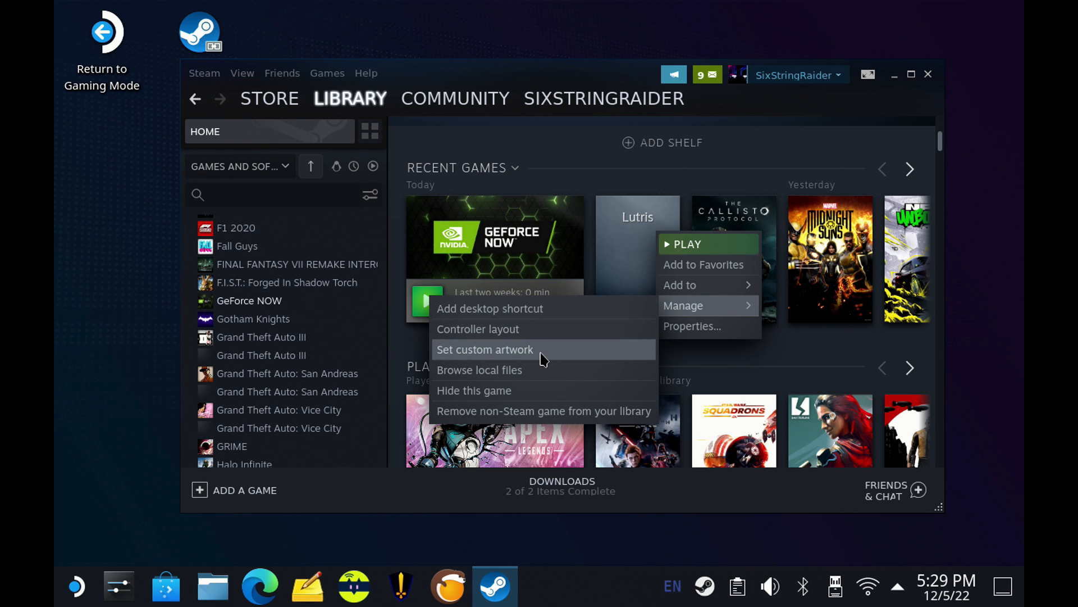
click(484, 349)
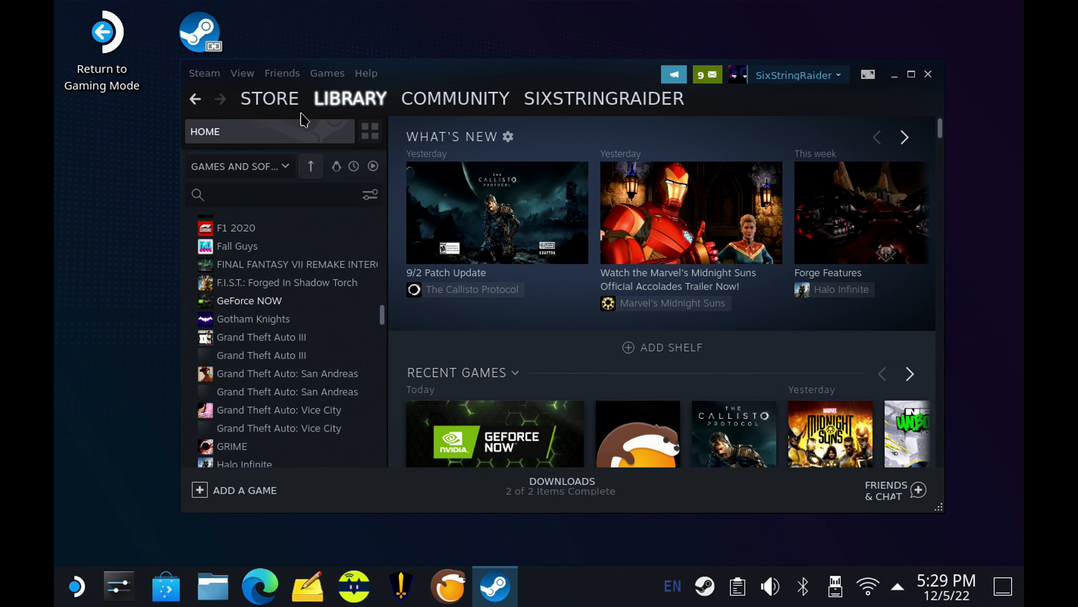
mouse_move(354, 103)
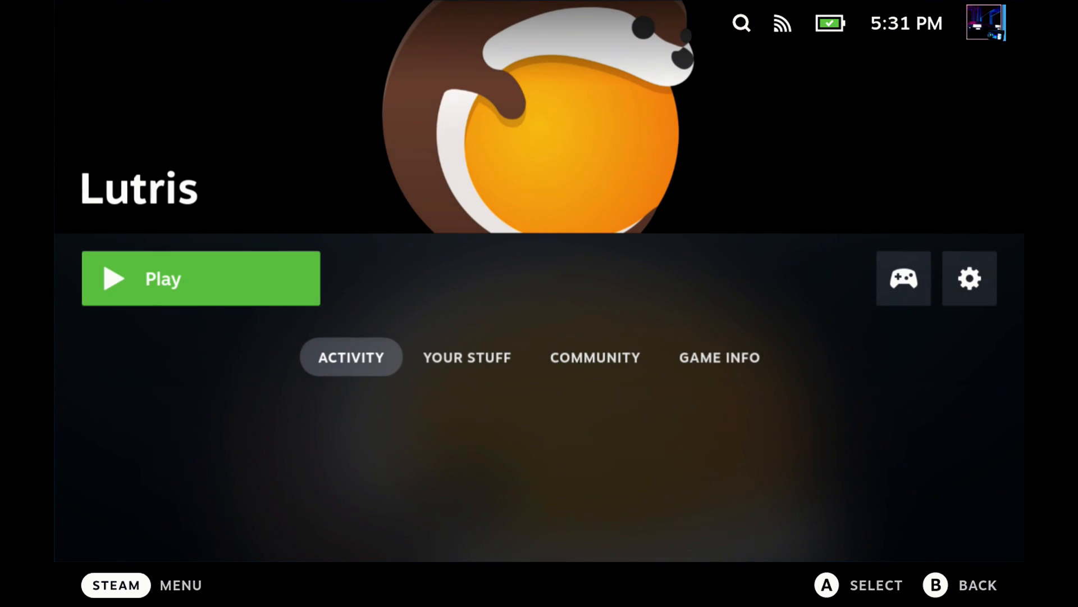
Step: Launch Lutris in Game Mode and lower the Performance Overlay Level slider to 1
click(200, 278)
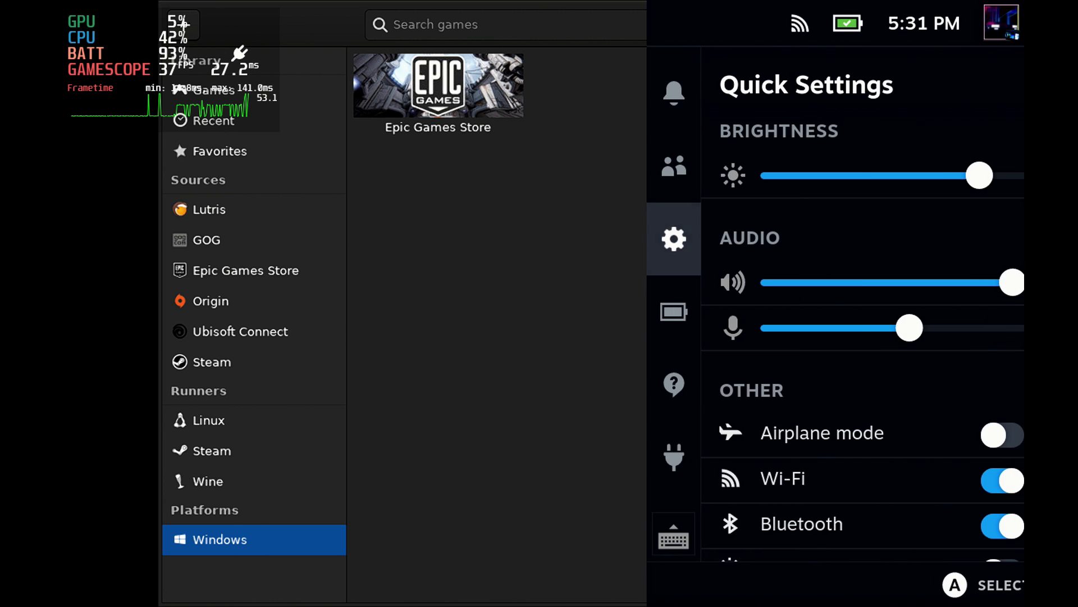
click(674, 311)
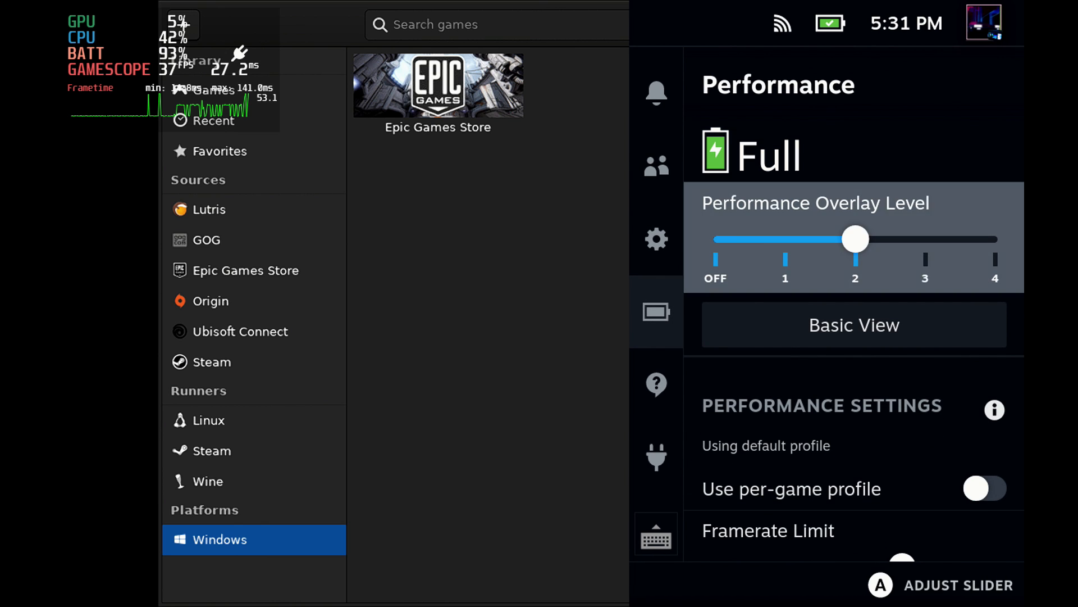
drag(854, 238, 785, 238)
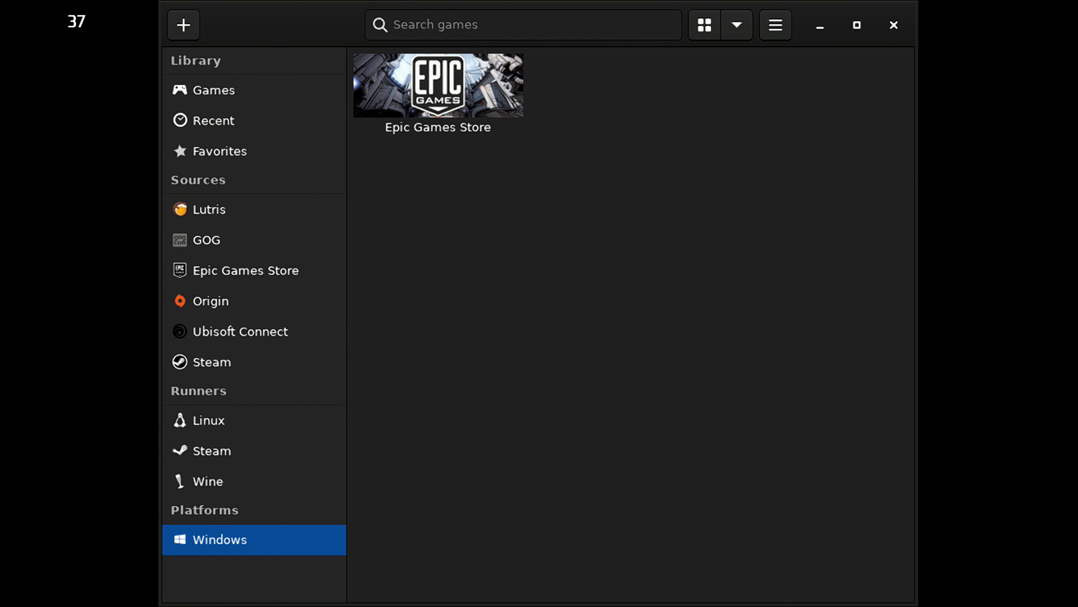
Step: Load the Gamepad with Mouse Trackpad template as Lutris's controller layout
key(steam)
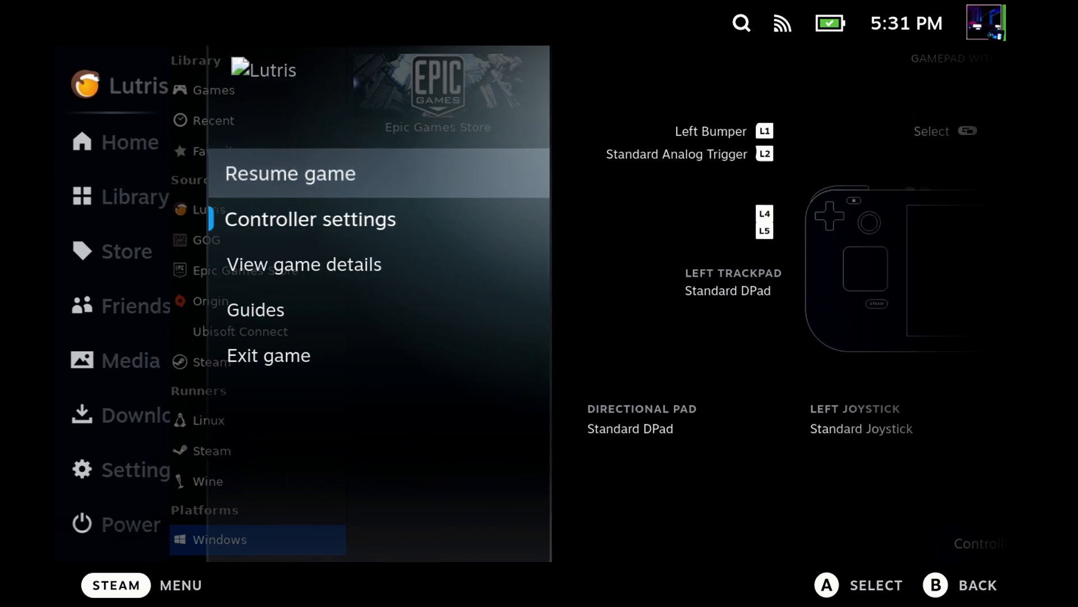
click(310, 219)
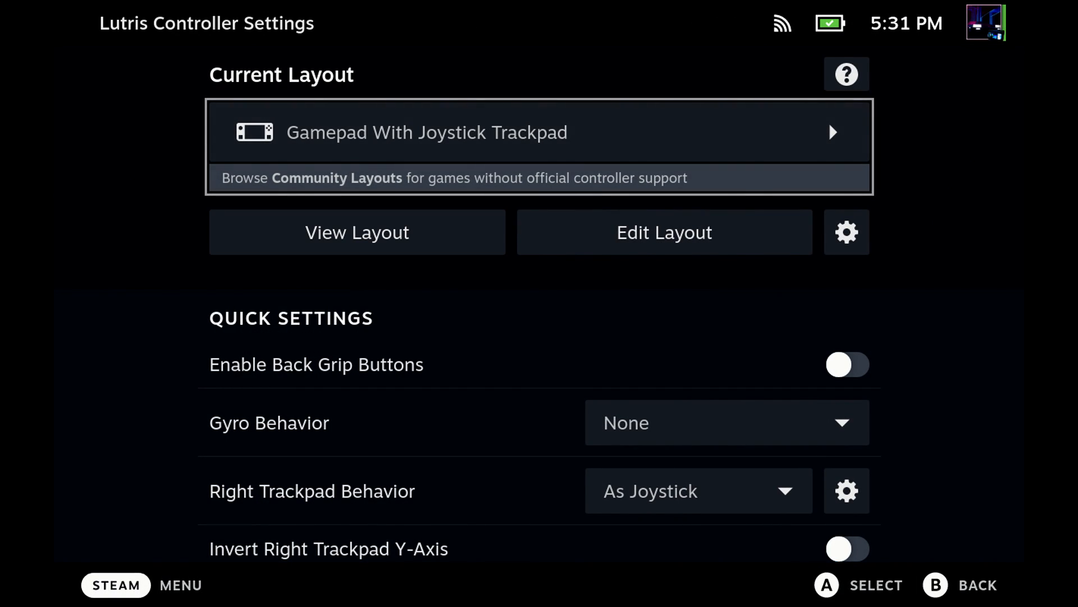
click(538, 133)
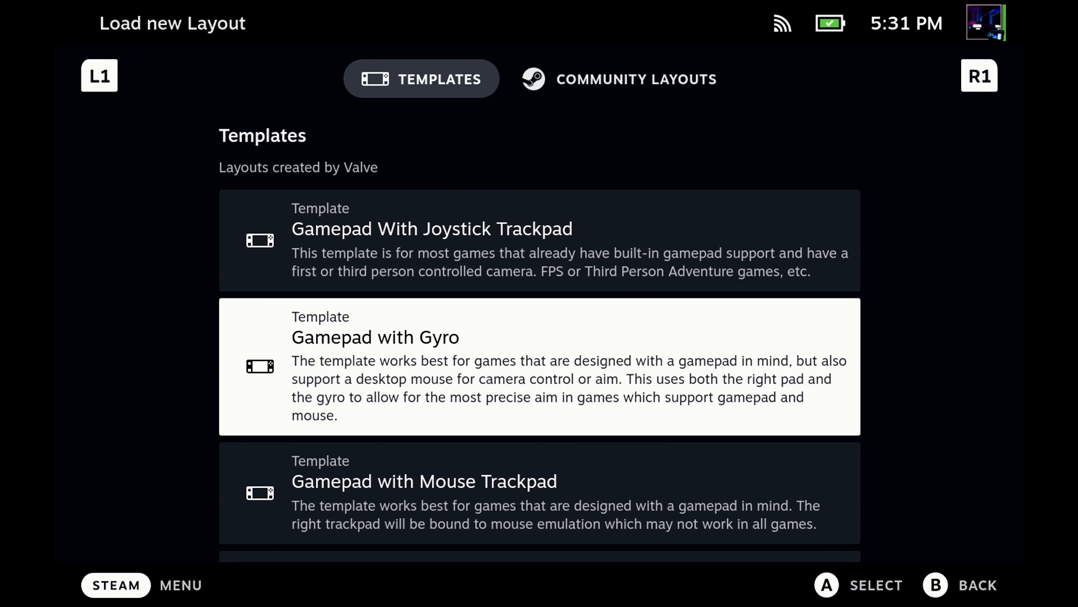
scroll(down, 3)
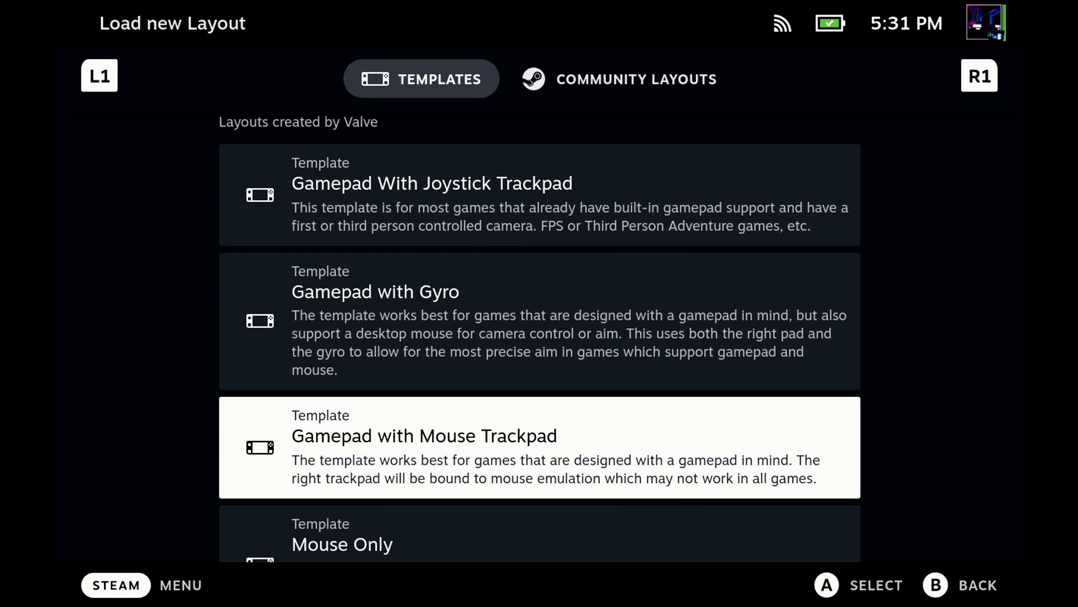
click(538, 446)
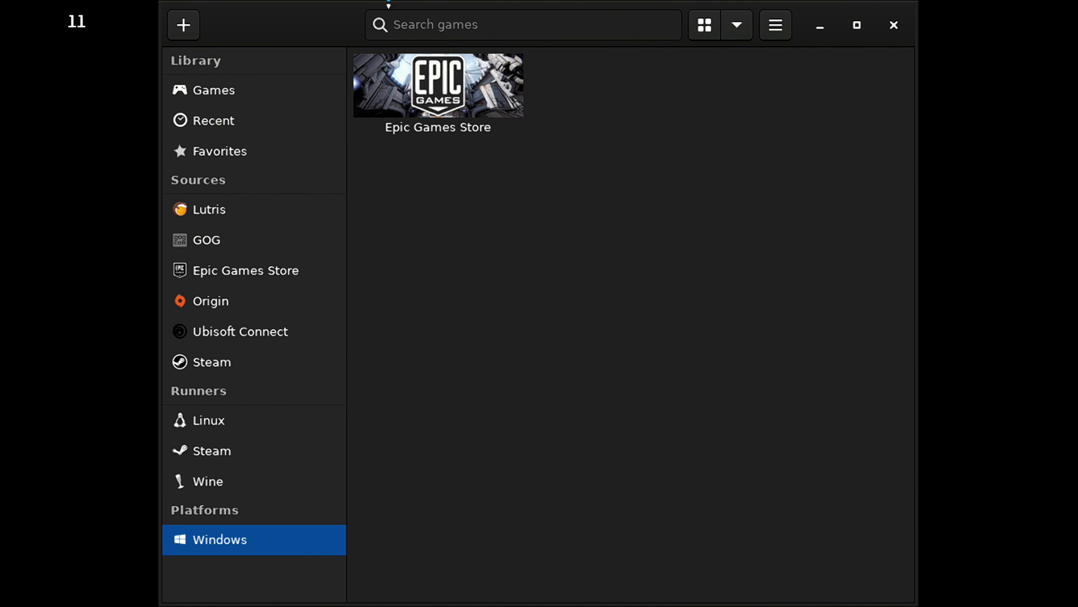
mouse_move(423, 123)
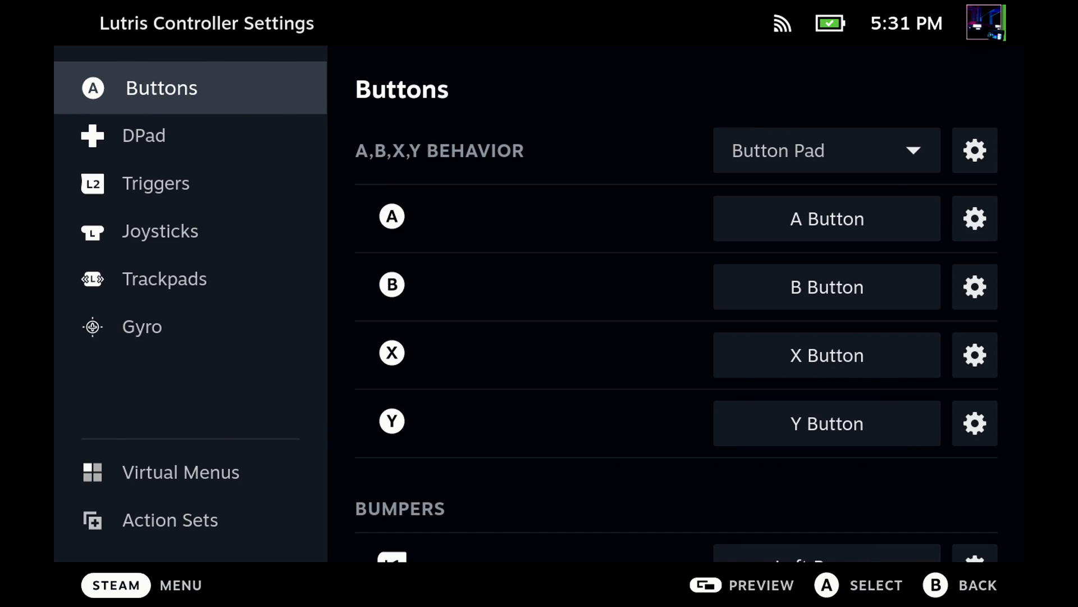
Step: Browse the keyboard and other command tabs for the right trackpad Click binding in Edit Layout
click(164, 279)
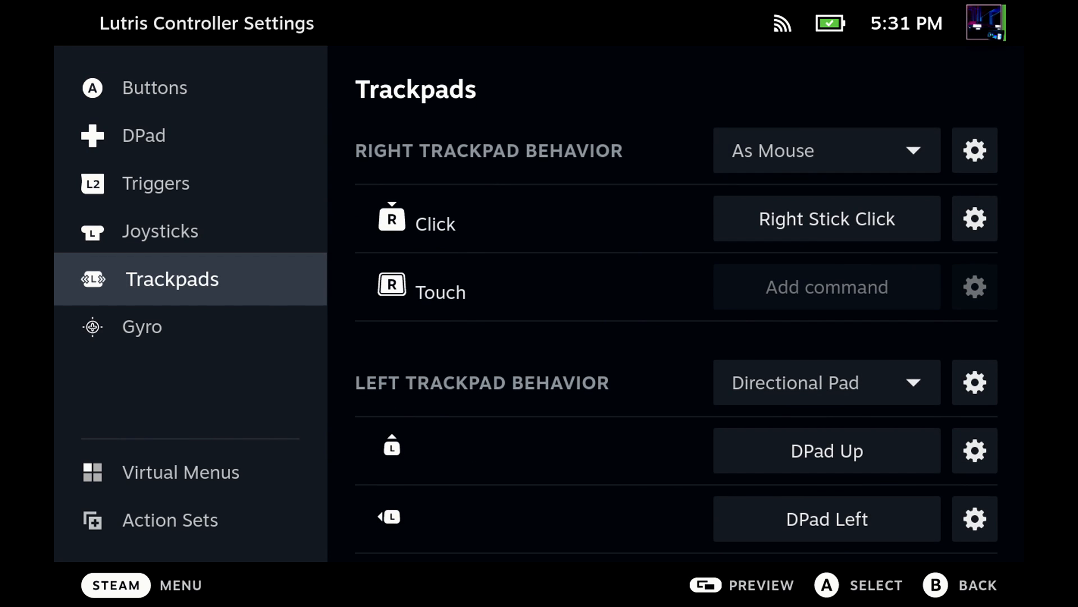
click(826, 219)
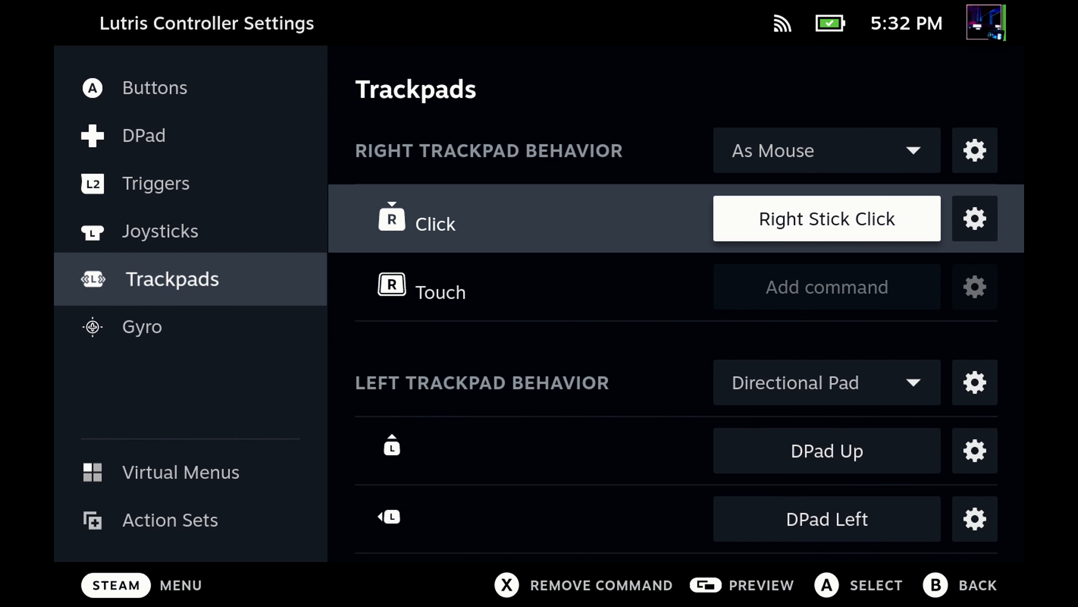
click(825, 218)
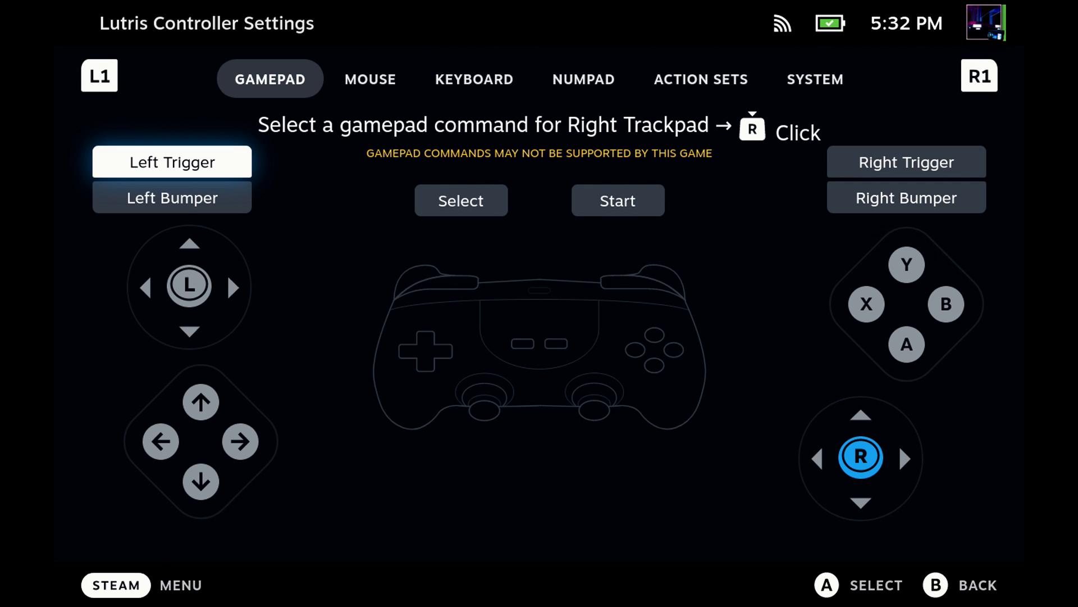
click(474, 79)
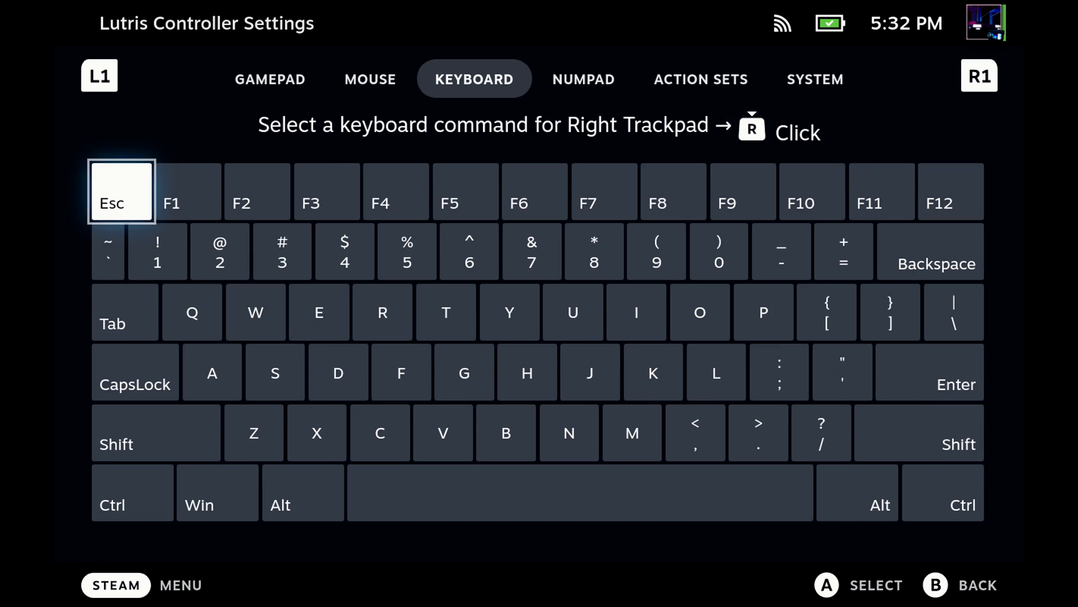
click(369, 79)
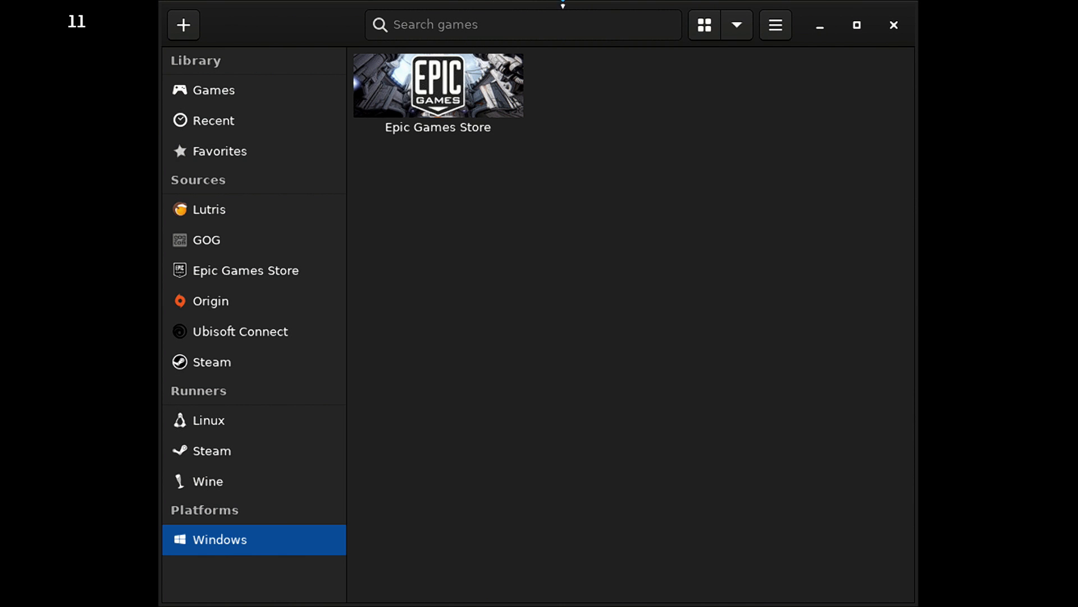
Step: Run Epic Games Store from Lutris and start Crysis Remastered from its Quick Launch
click(438, 85)
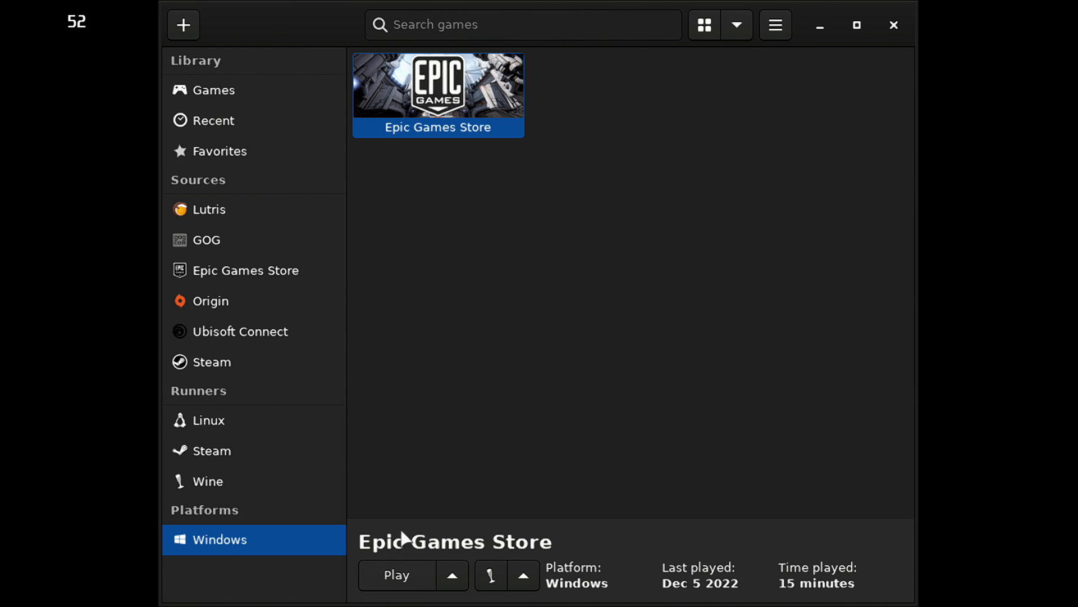
click(396, 574)
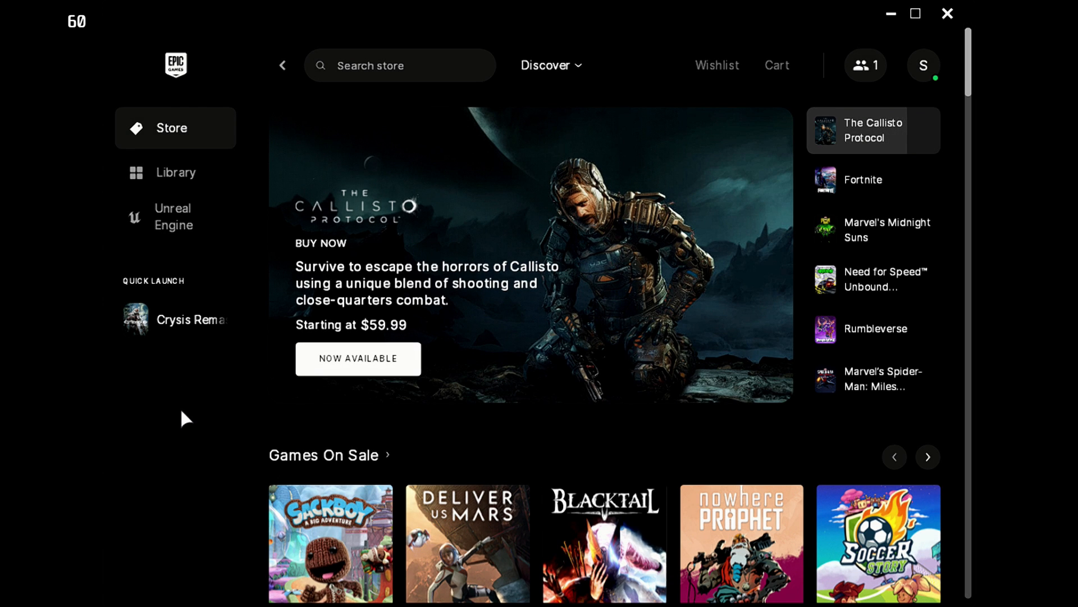
click(176, 318)
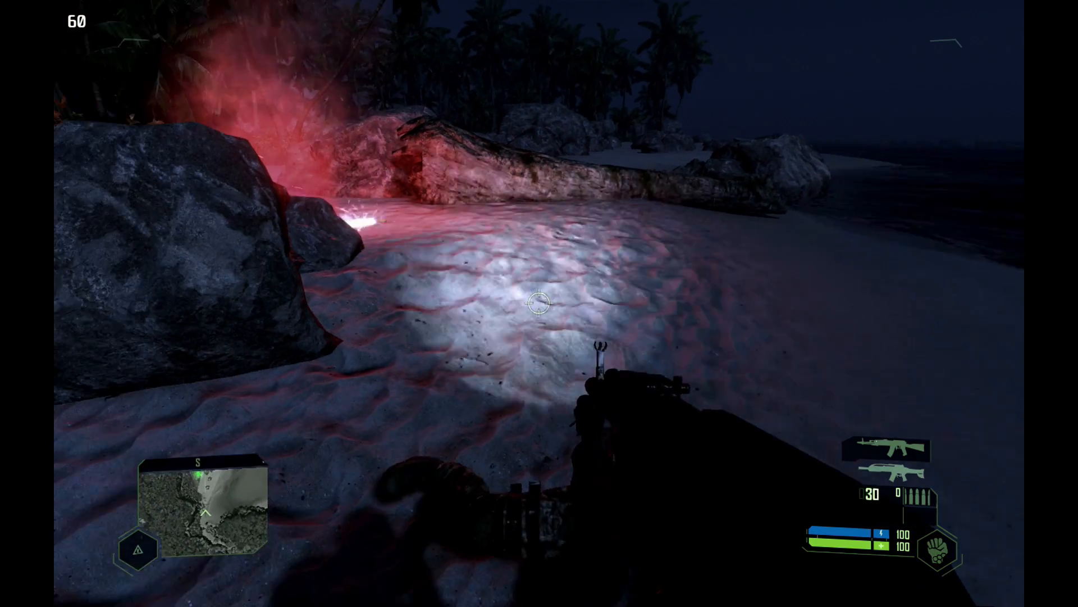